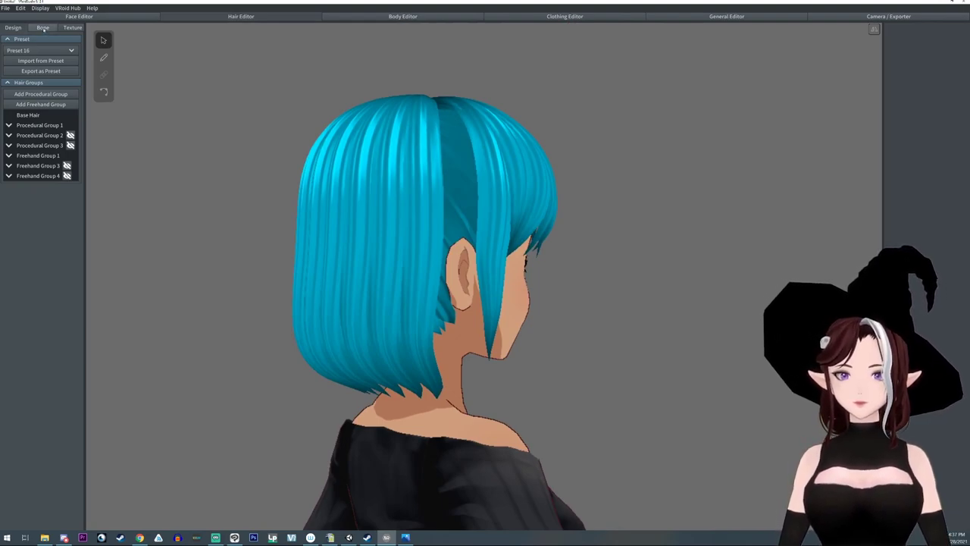
Delete a hair bone group under Grouped Hairs from its right-click menu.
left_click(43, 28)
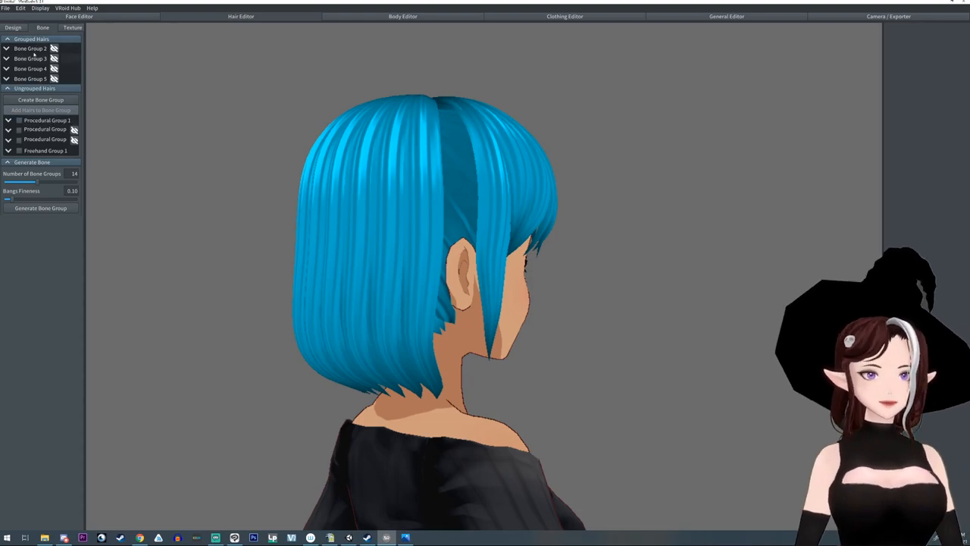
right_click(34, 48)
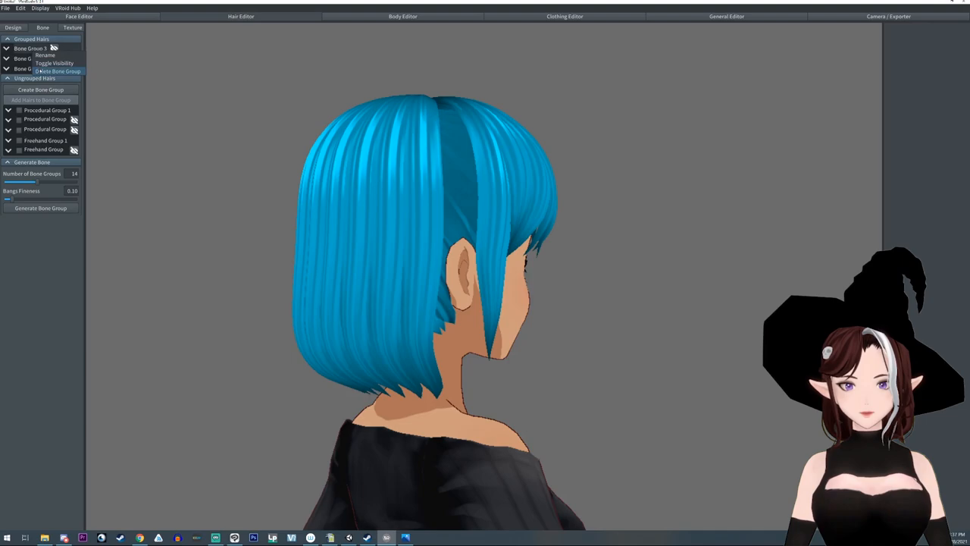
left_click(60, 71)
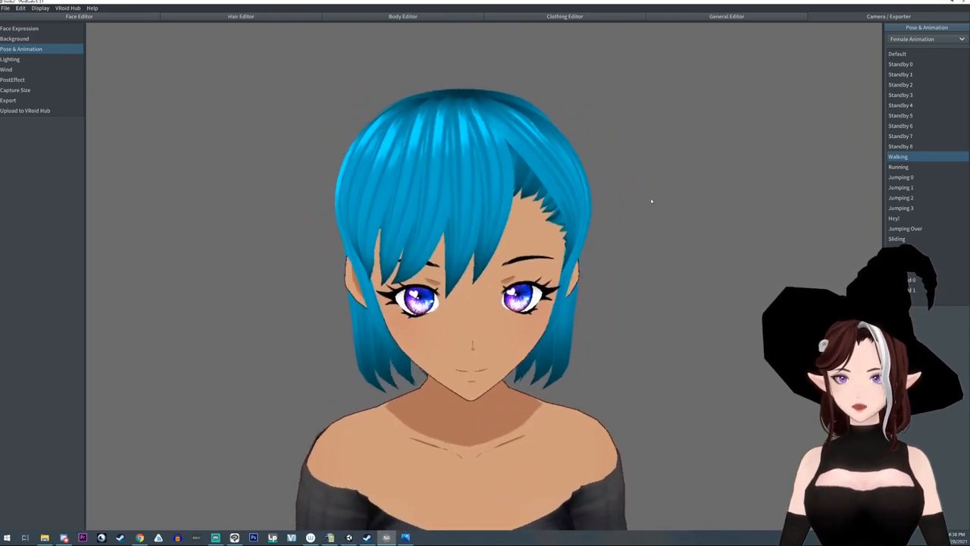
Preview Standby 5 and Walking animations, then select a strand in Procedural Group 1 under Bone.
left_click(900, 114)
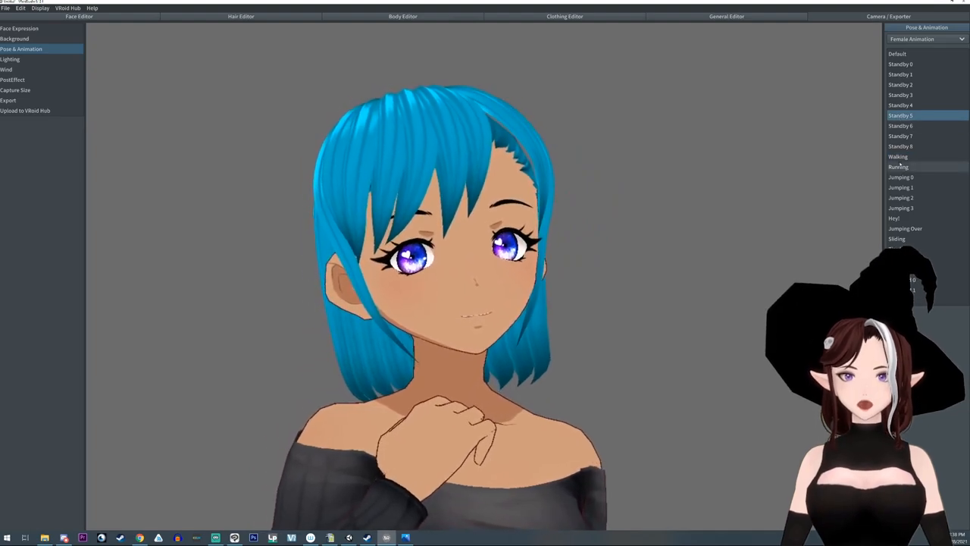
left_click(896, 156)
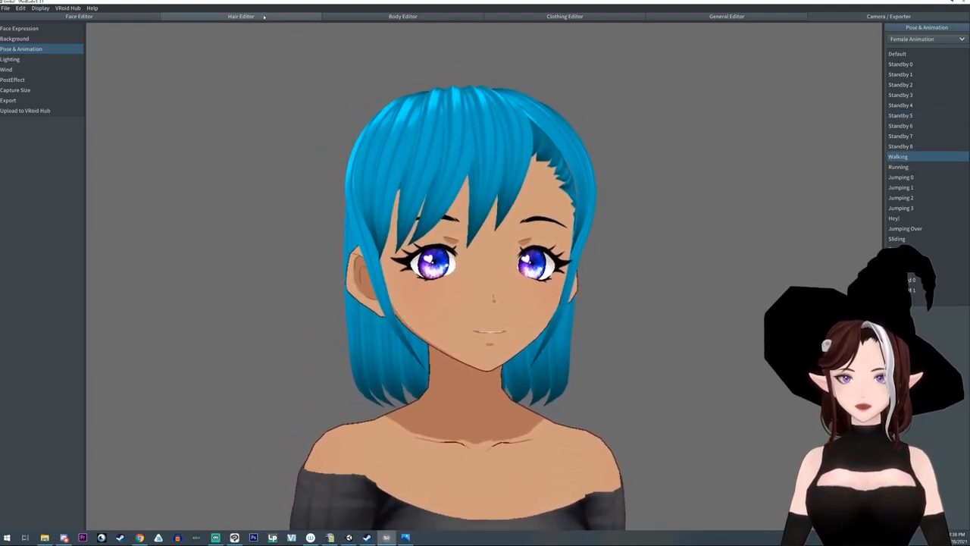
left_click(242, 16)
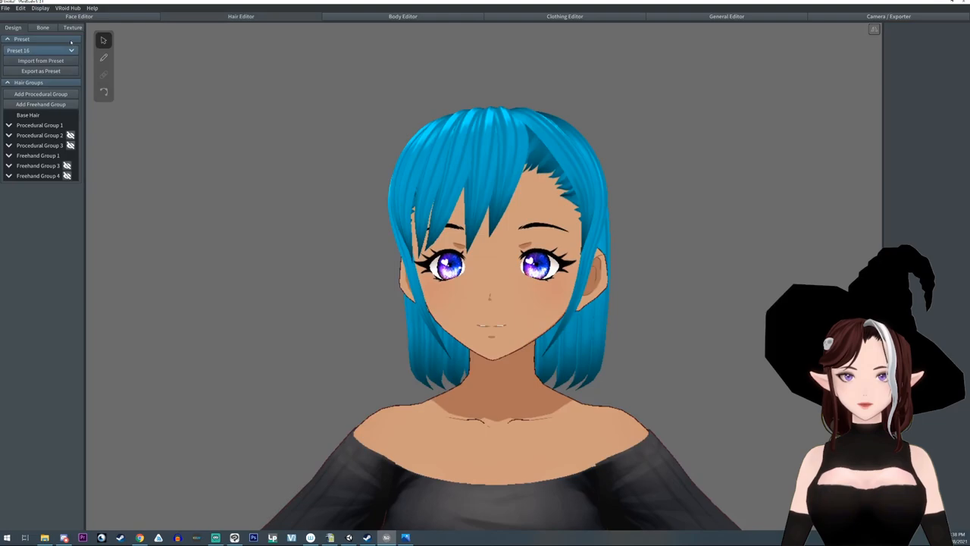
left_click(37, 29)
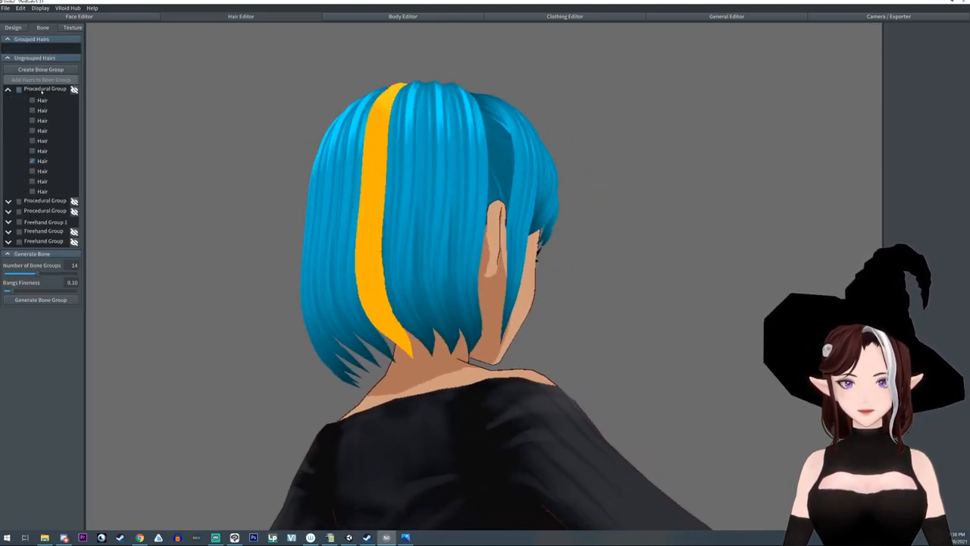
left_click(19, 91)
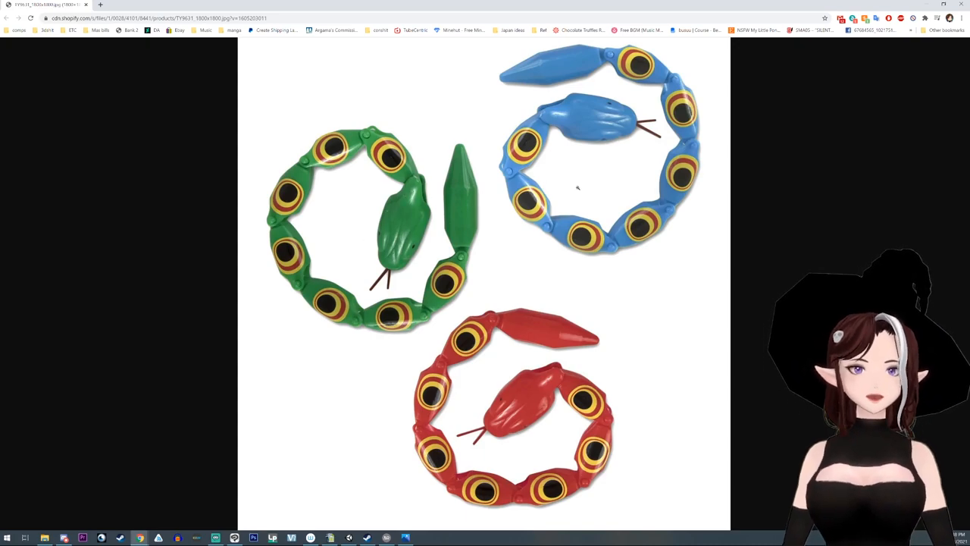
mouse_move(269, 204)
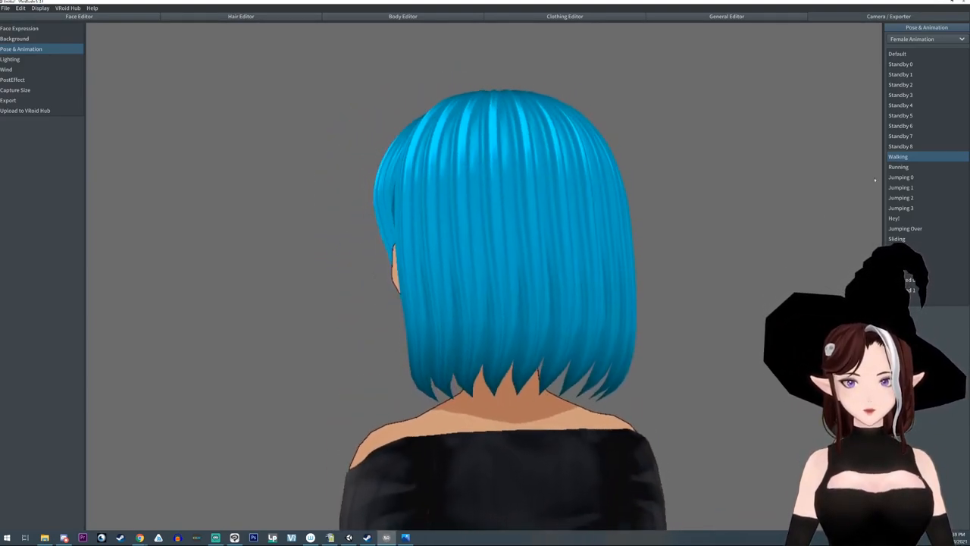
Play Standby 5 and Walking to watch the back hair, then return to the Hair Editor.
left_click(898, 167)
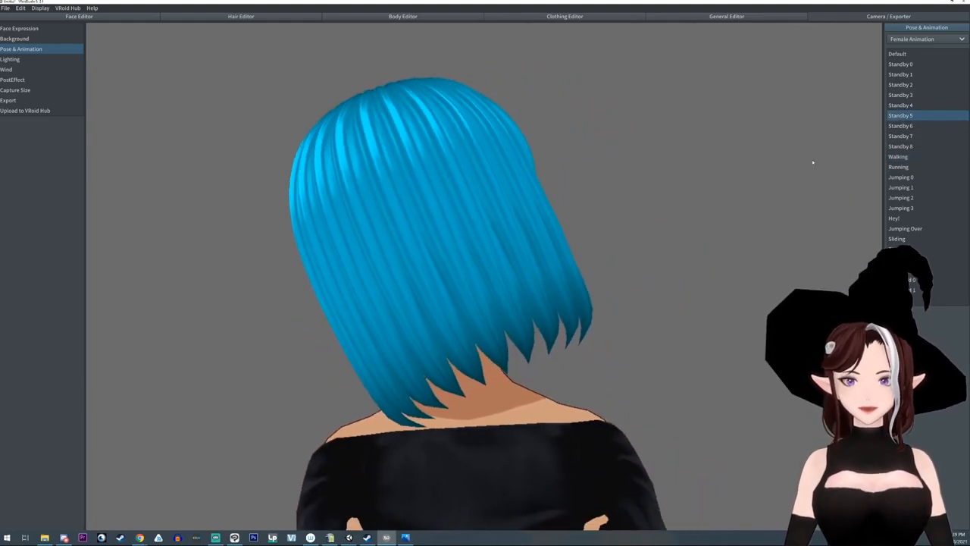
left_click(897, 156)
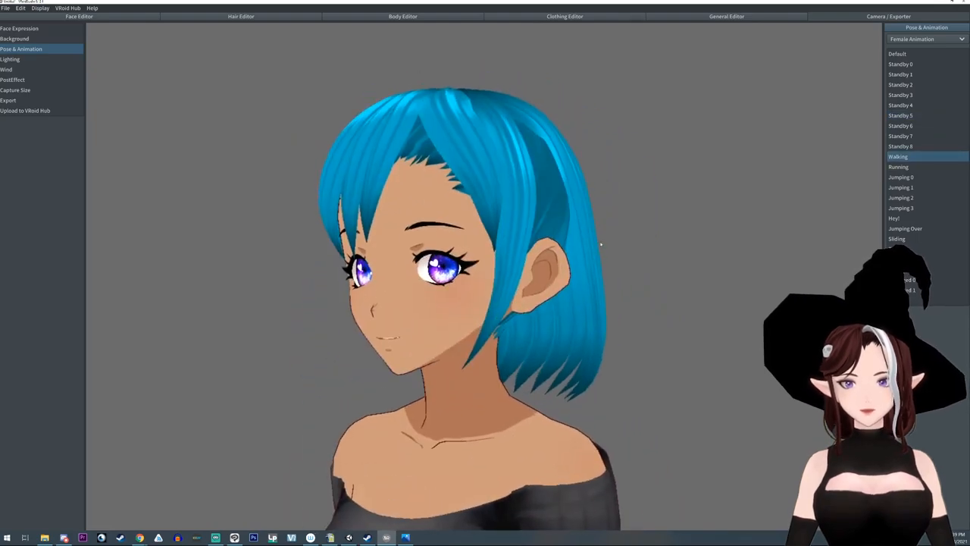
left_click(241, 16)
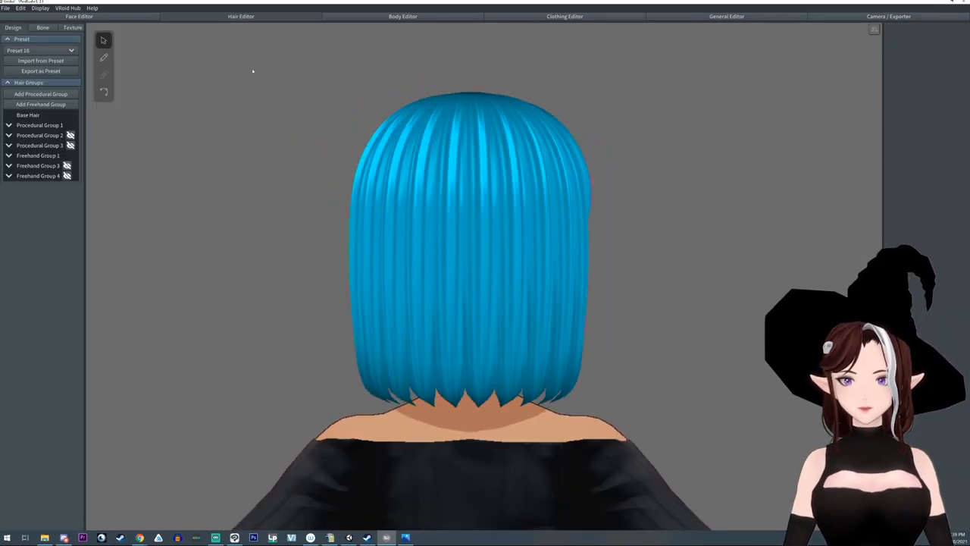
Delete Bone Group 6, the last group covering the back hair.
left_click(43, 29)
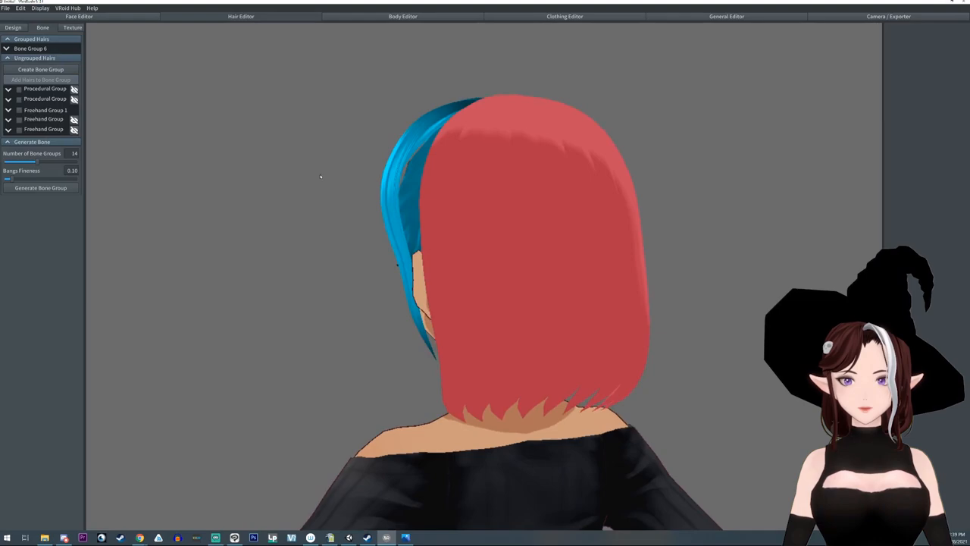
right_click(30, 57)
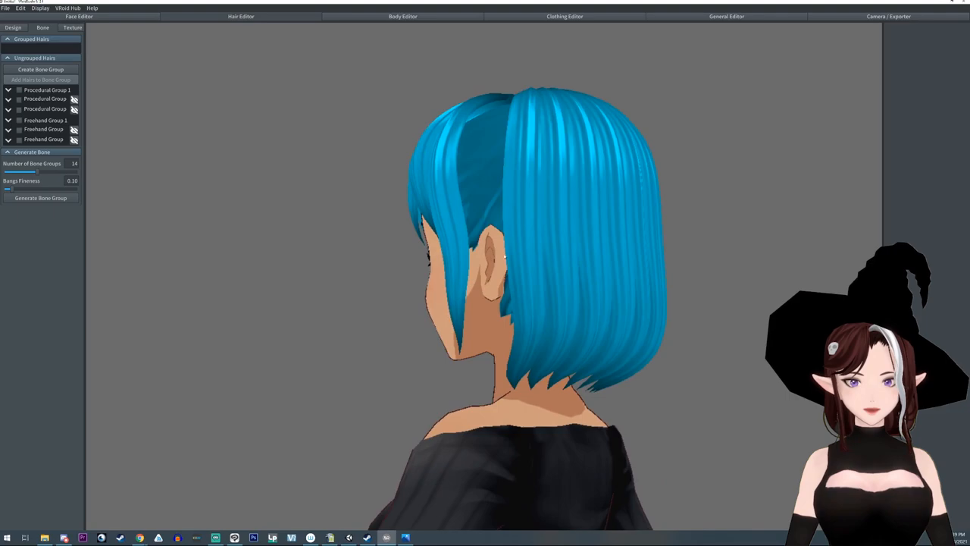
left_click(7, 89)
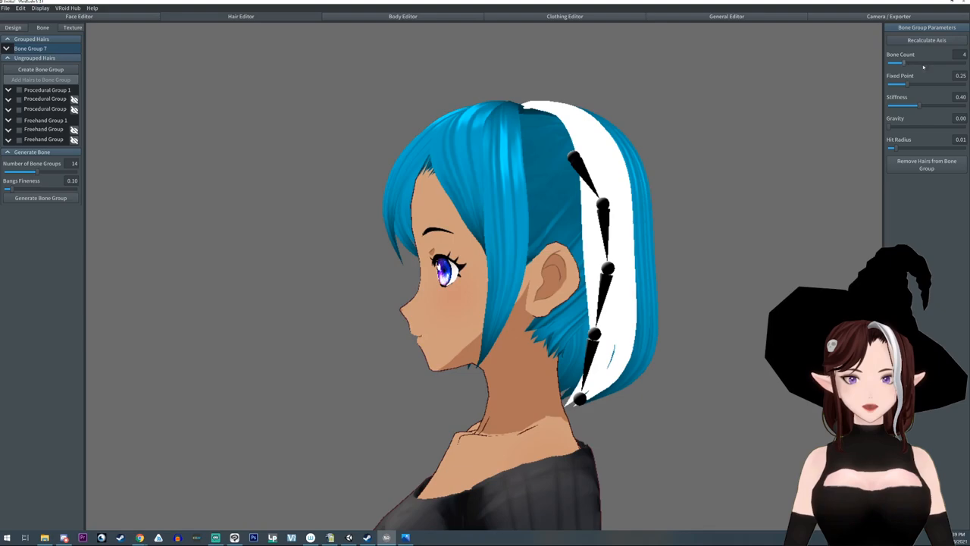
Try Bone Group 7 bone counts of 15, 2, 7, 5 and 4 before settling on 3.
left_click_drag(904, 63, 959, 63)
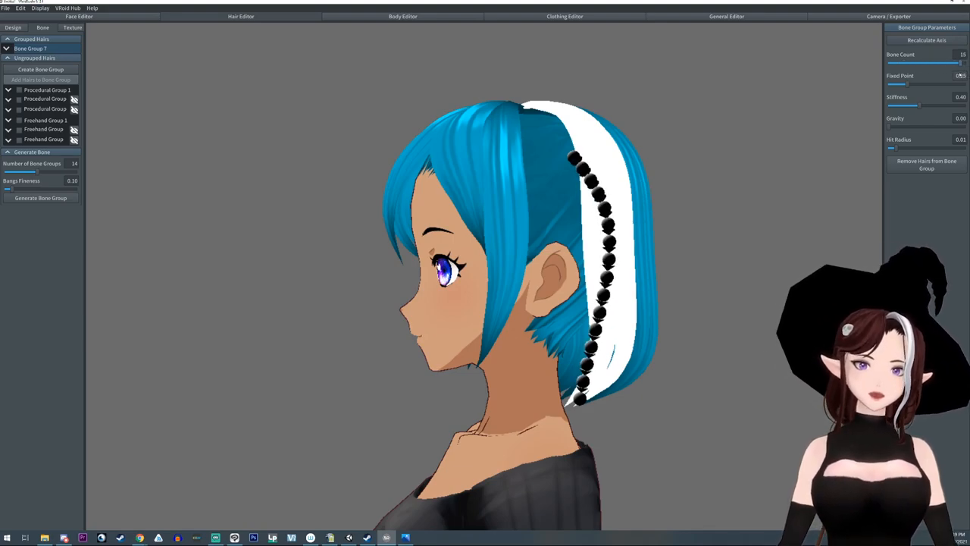
left_click_drag(955, 63, 894, 62)
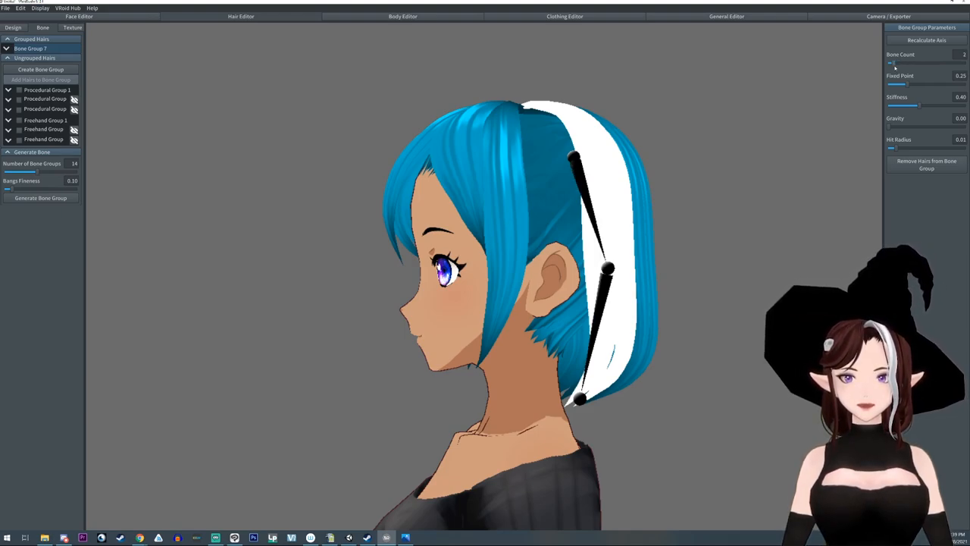
left_click_drag(895, 62, 923, 63)
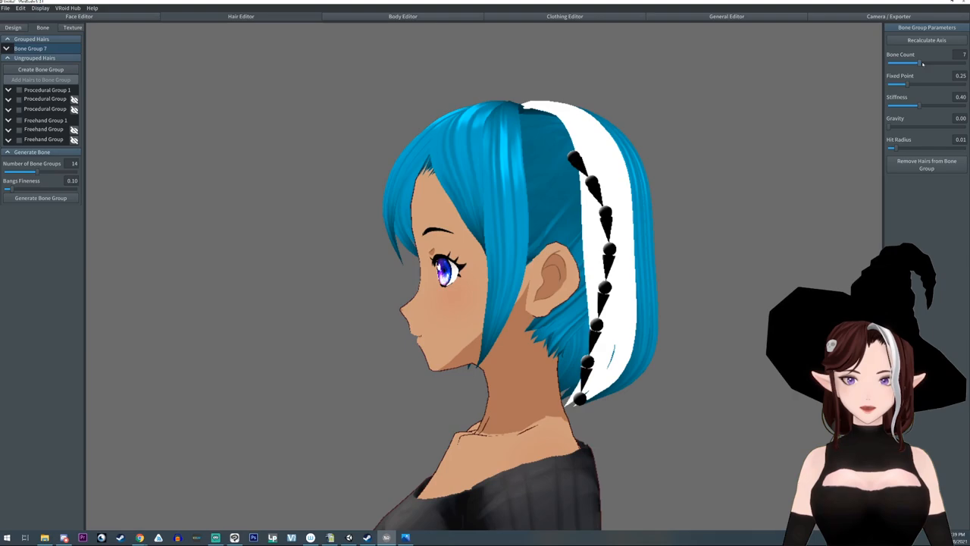
left_click_drag(923, 63, 907, 63)
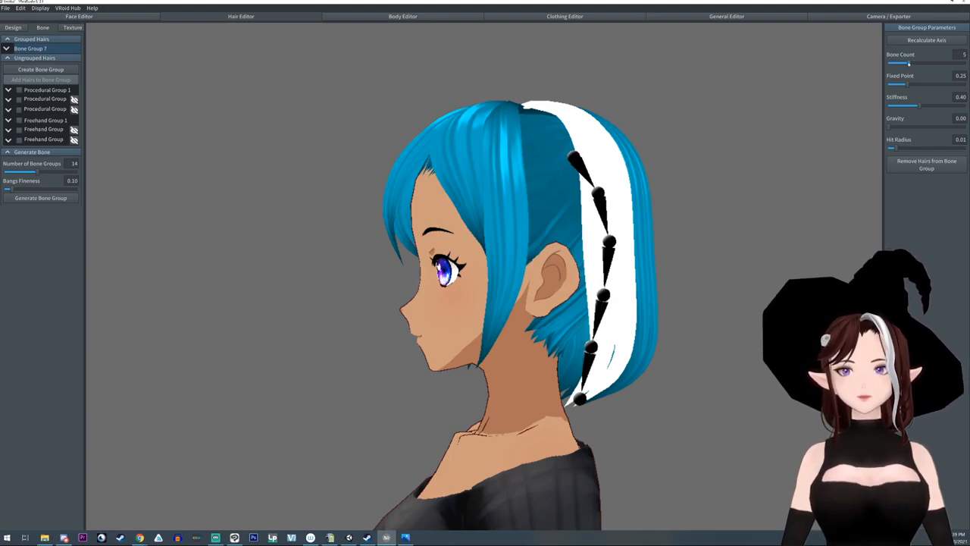
left_click_drag(909, 63, 901, 63)
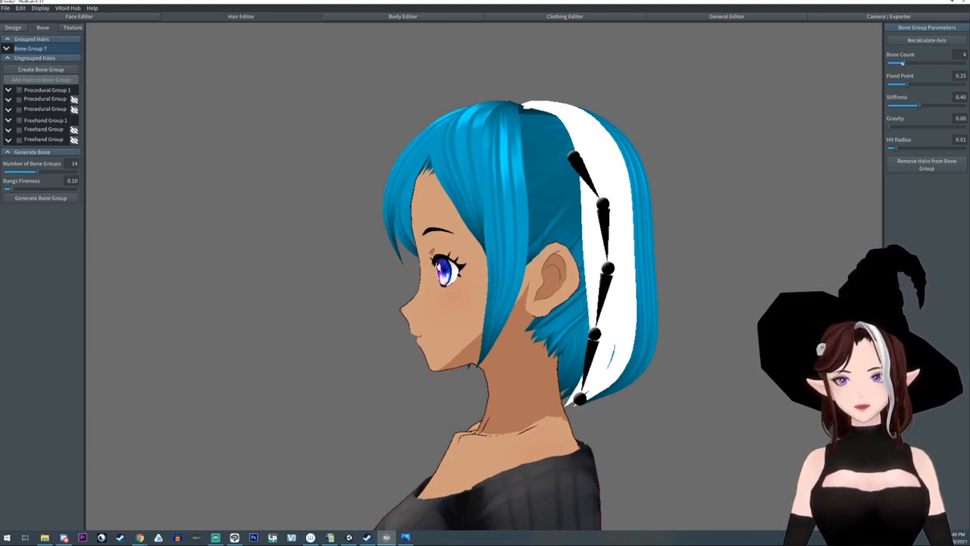
left_click_drag(902, 63, 887, 63)
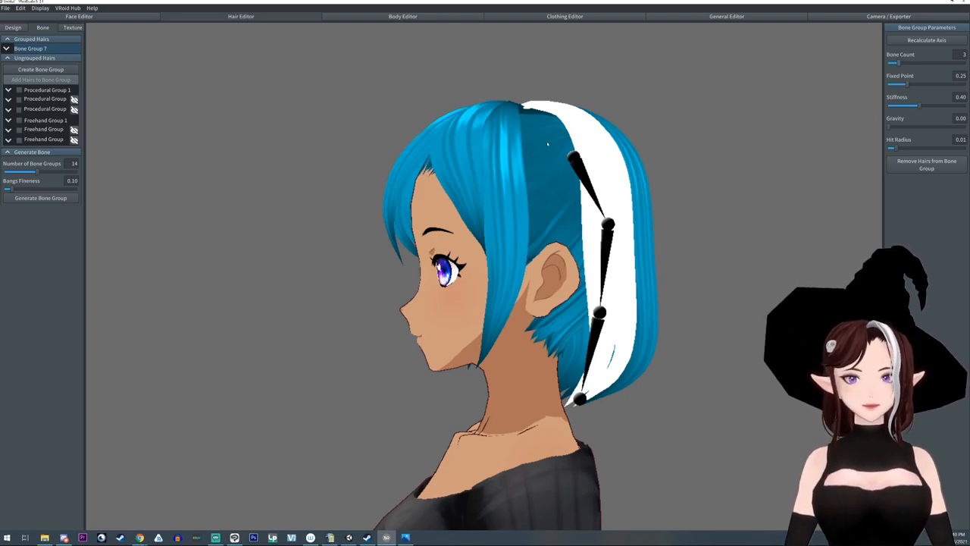
left_click_drag(894, 83, 925, 83)
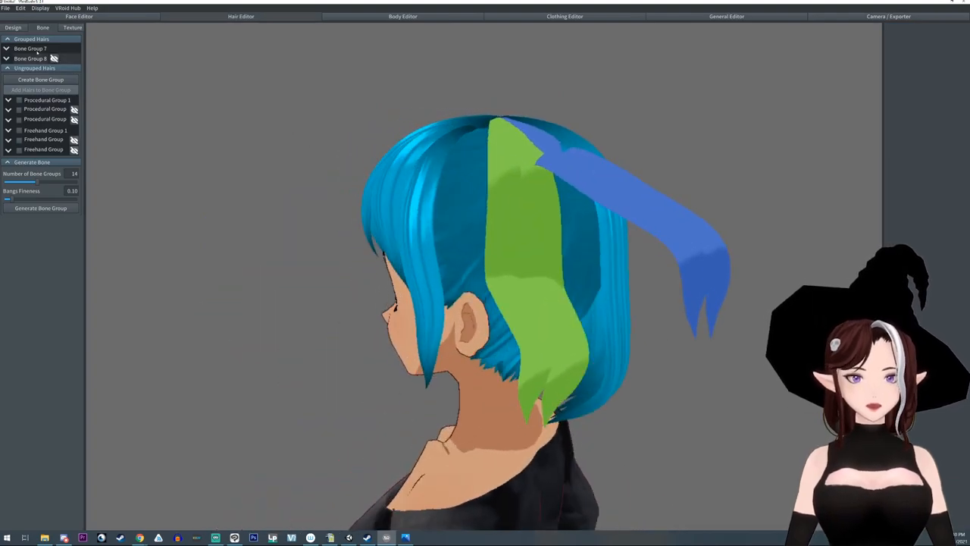
Select Bone Group 7 to show its bone parameters after creating Bone Group 8.
left_click(31, 59)
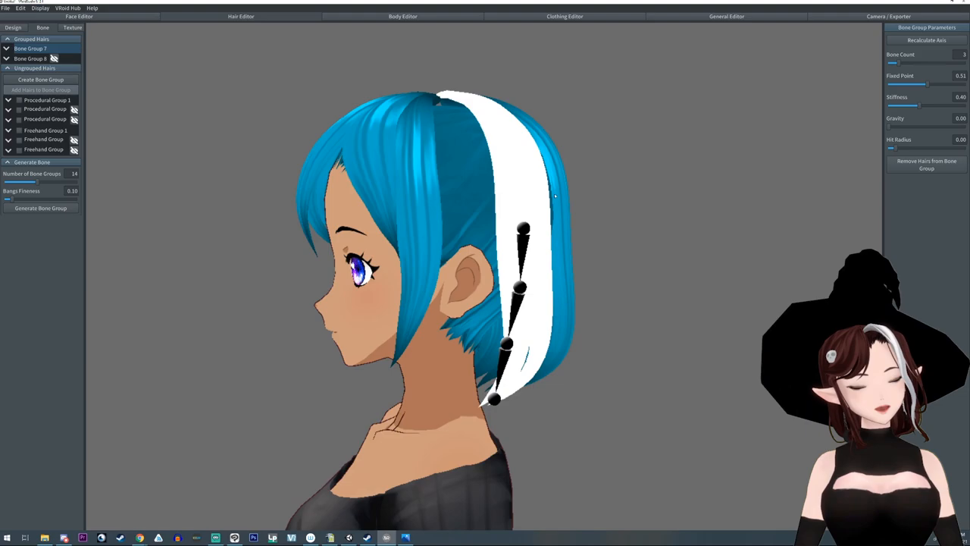
Raise Bone Group 7's fixed point and reduce Bone Group 8's hit radius.
left_click_drag(904, 83, 932, 83)
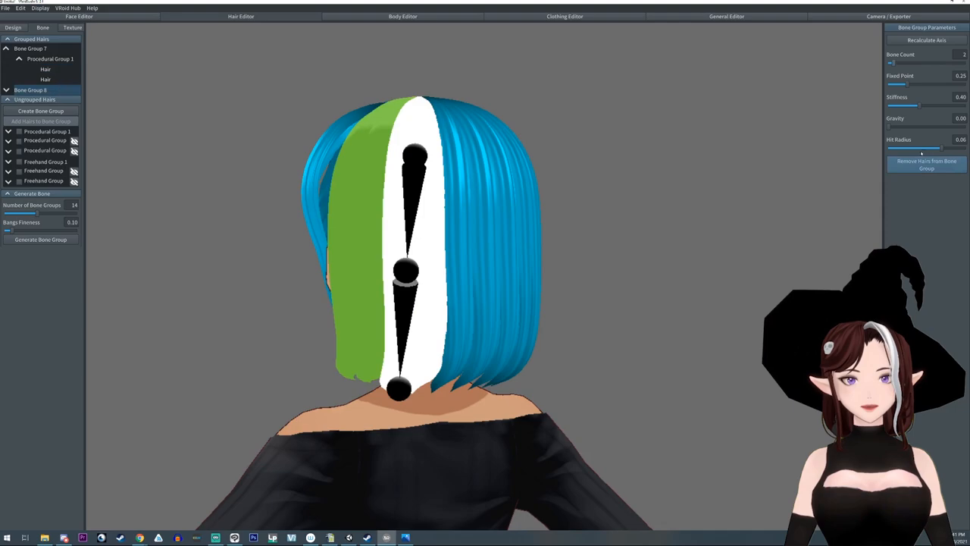
left_click_drag(917, 149, 898, 149)
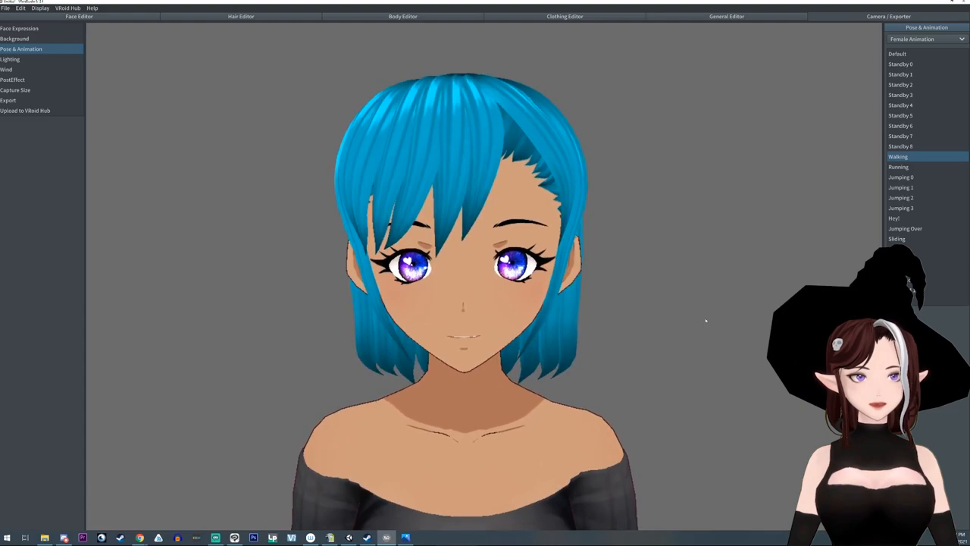
Play the Walking animation to test the short blue hair's movement.
left_click(900, 116)
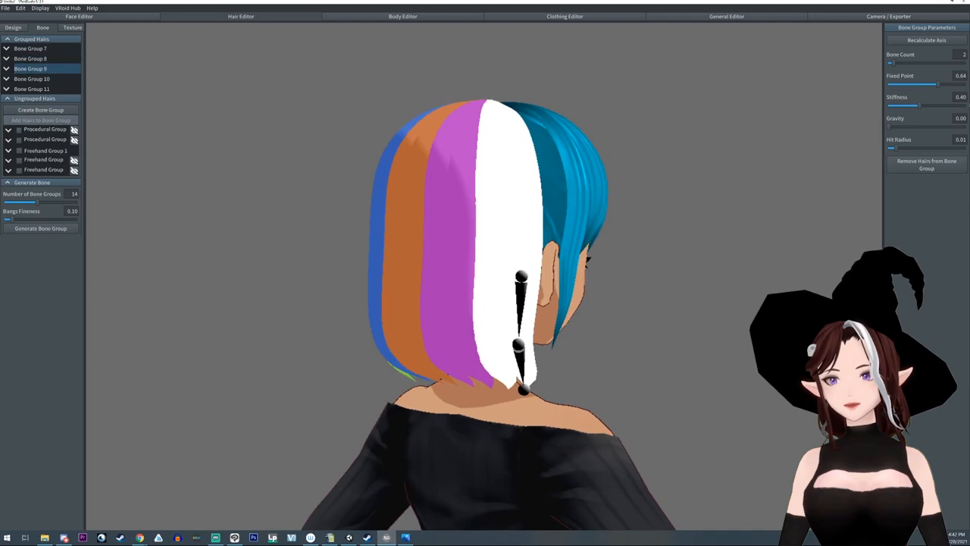
Adjust the back hair group's fixed point and stiffness, test in Standby 5, then return to Hair Editor.
left_click_drag(894, 127, 928, 127)
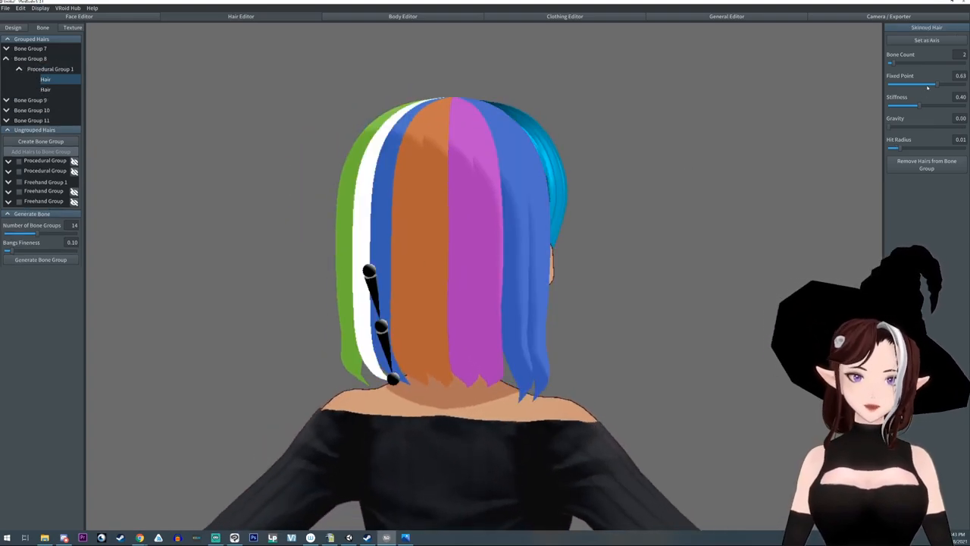
left_click_drag(917, 105, 892, 106)
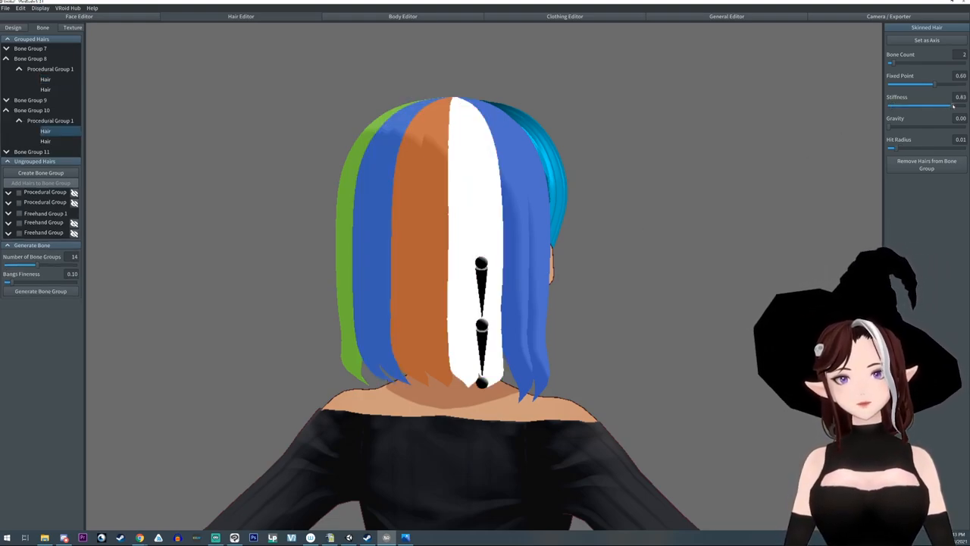
left_click_drag(951, 106, 953, 105)
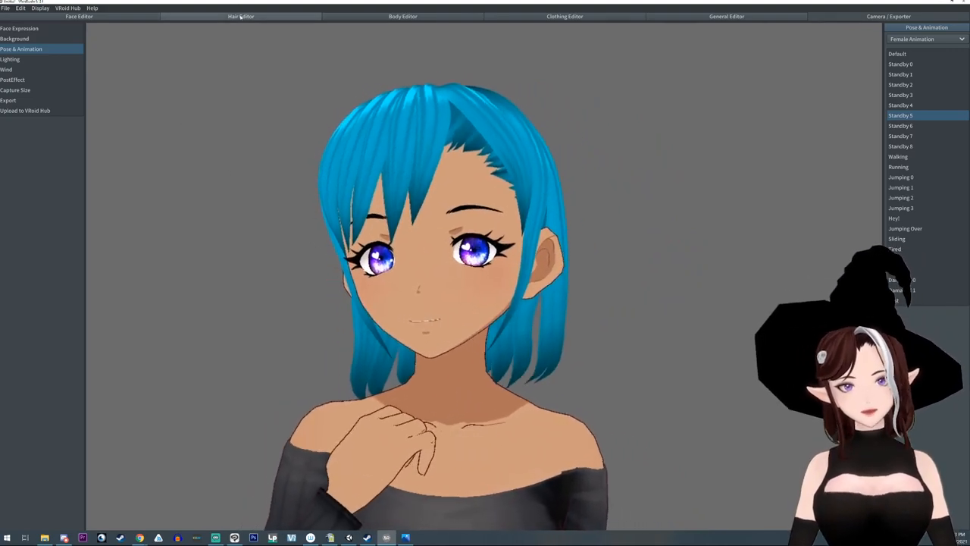
left_click(241, 17)
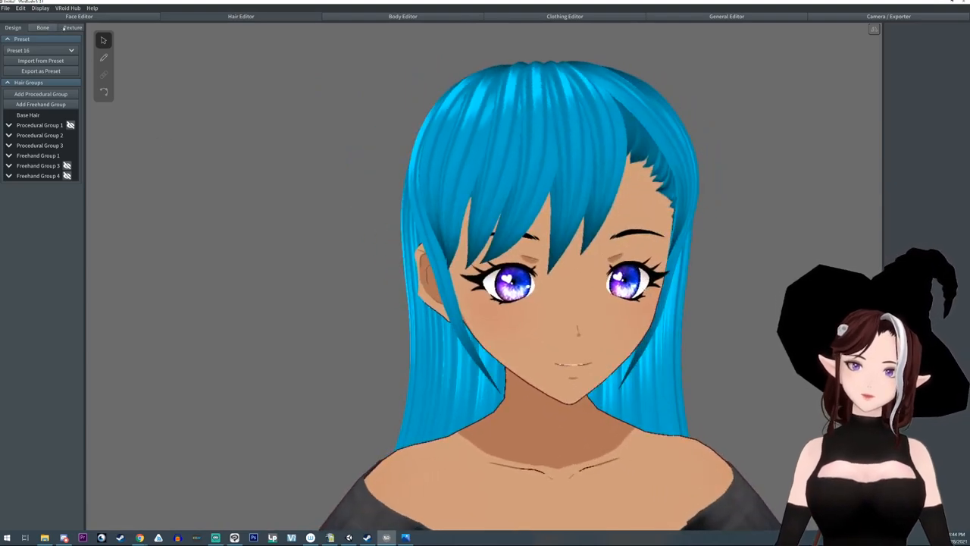
Delete the two old hair bone groups from the Bone list.
left_click(43, 30)
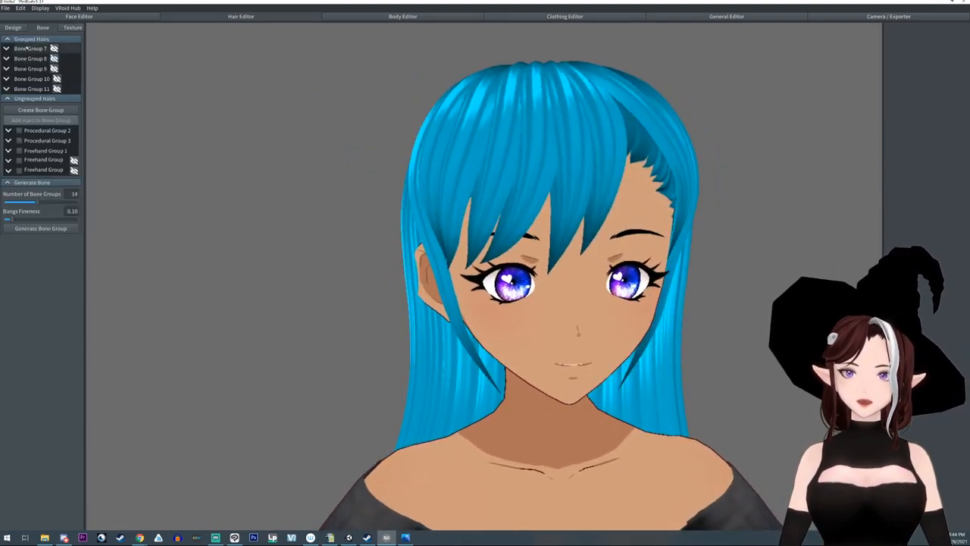
right_click(30, 47)
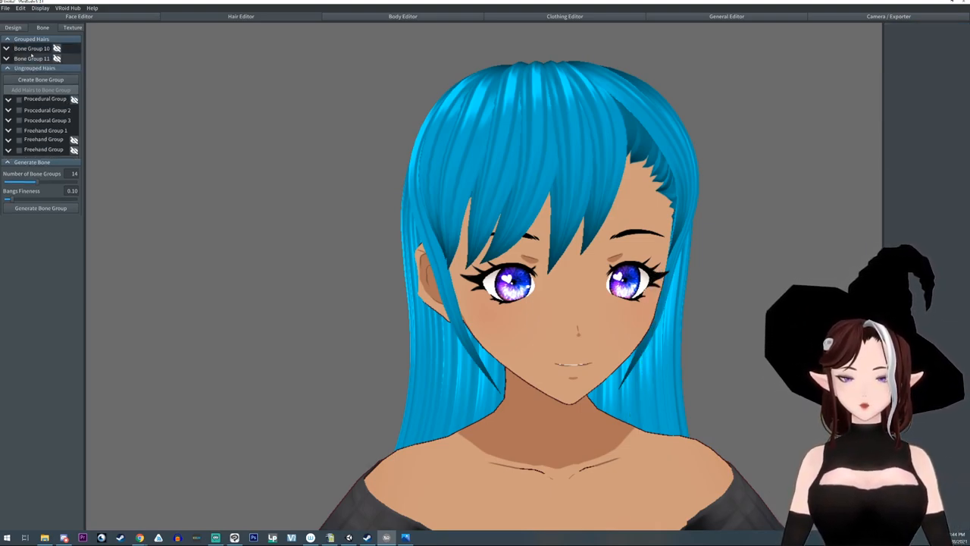
right_click(30, 57)
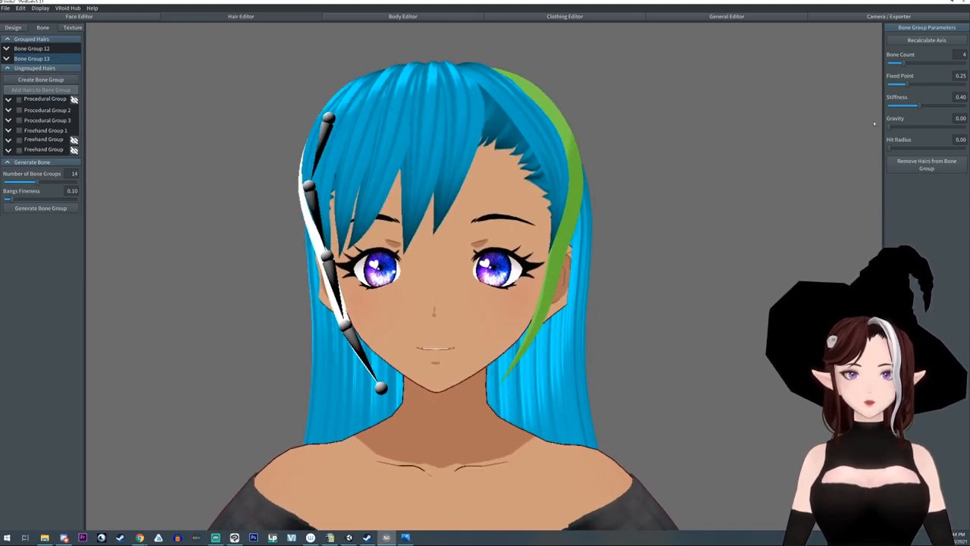
Create bone groups for the bangs and adjust a bang group's parameter slider.
left_click(10, 140)
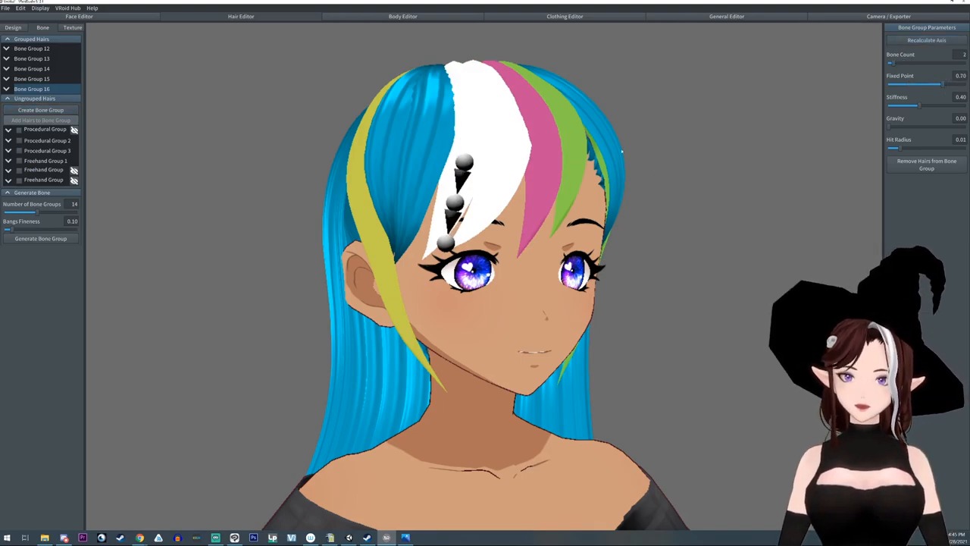
left_click(8, 88)
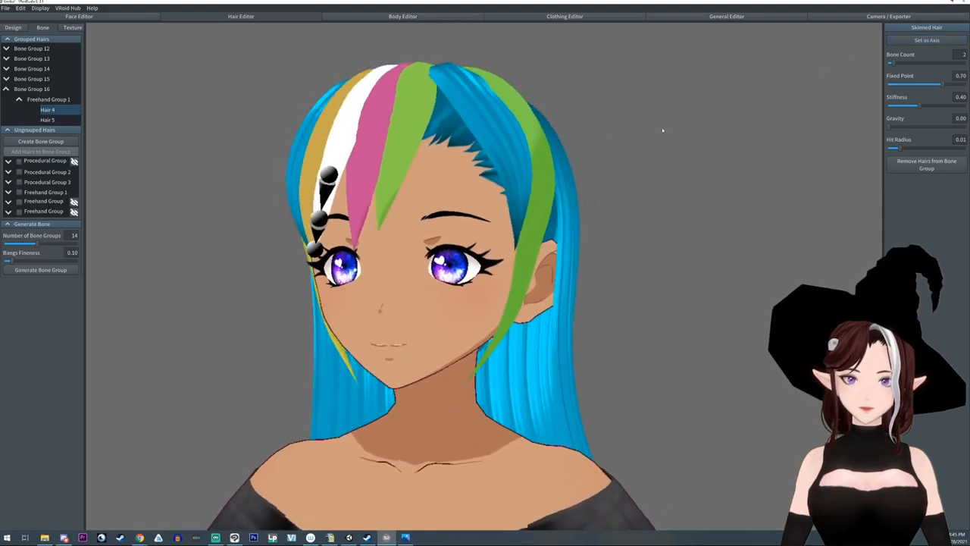
left_click_drag(928, 84, 947, 84)
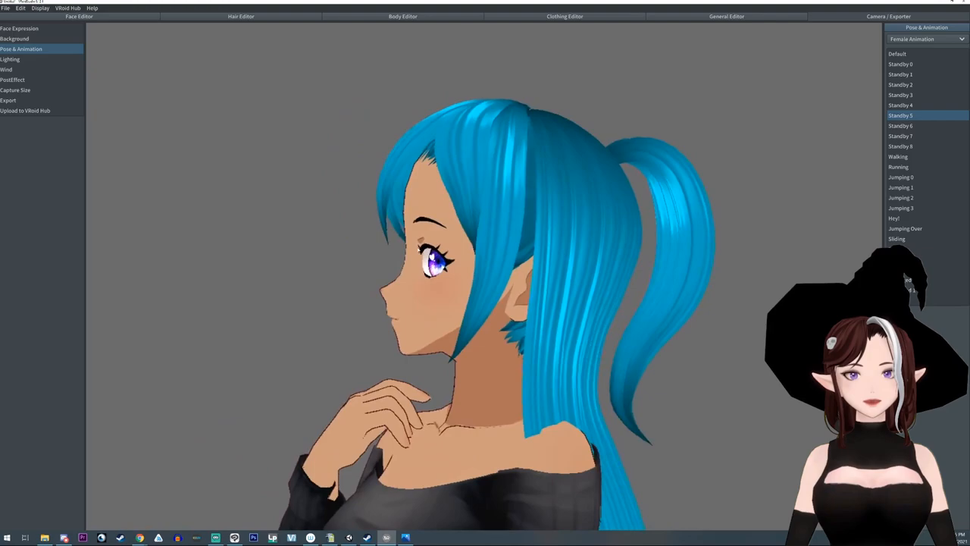
Preview the long hair in the Walking and Standby 5 animations, then return to the hair bone groups.
left_click(897, 156)
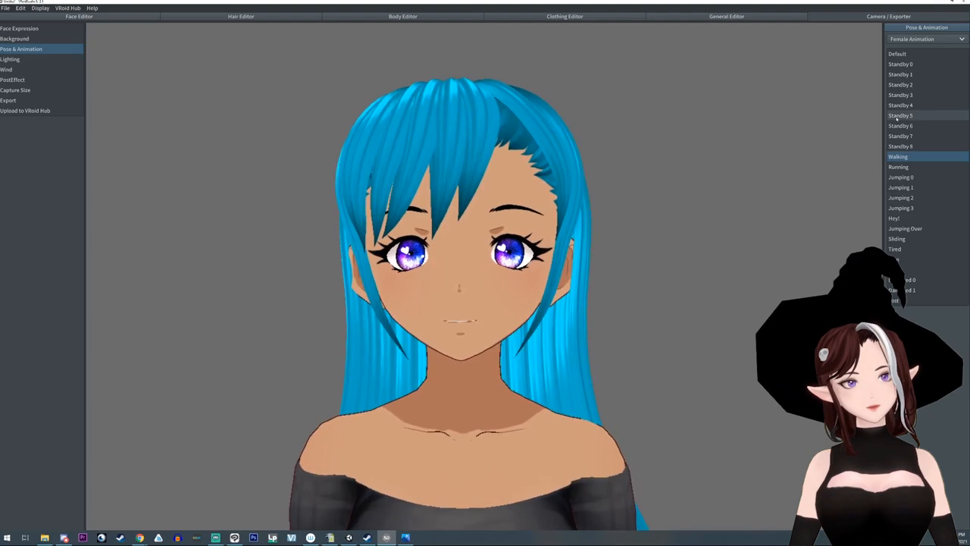
left_click(900, 116)
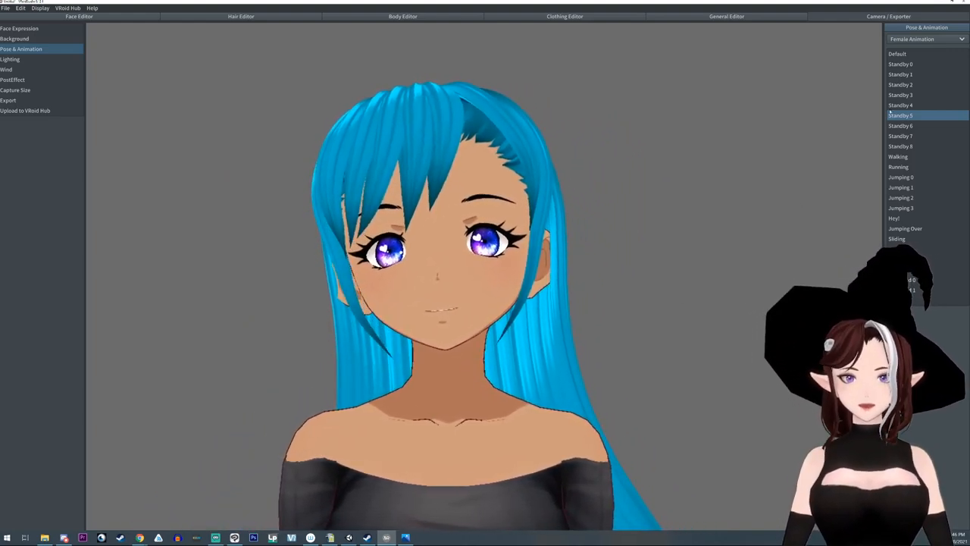
left_click(900, 84)
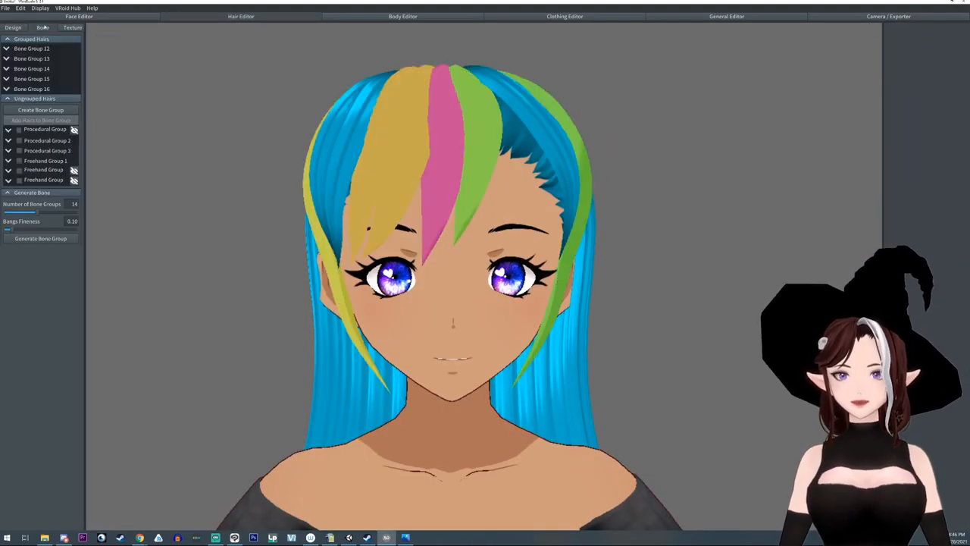
Reduce the center bang's Bone Group 15 to a single bone.
left_click(8, 75)
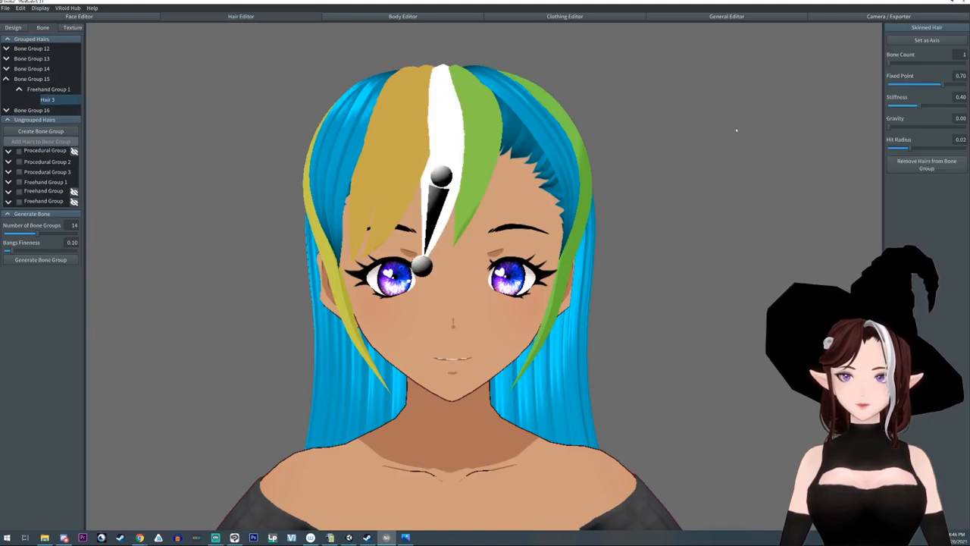
left_click_drag(901, 62, 925, 62)
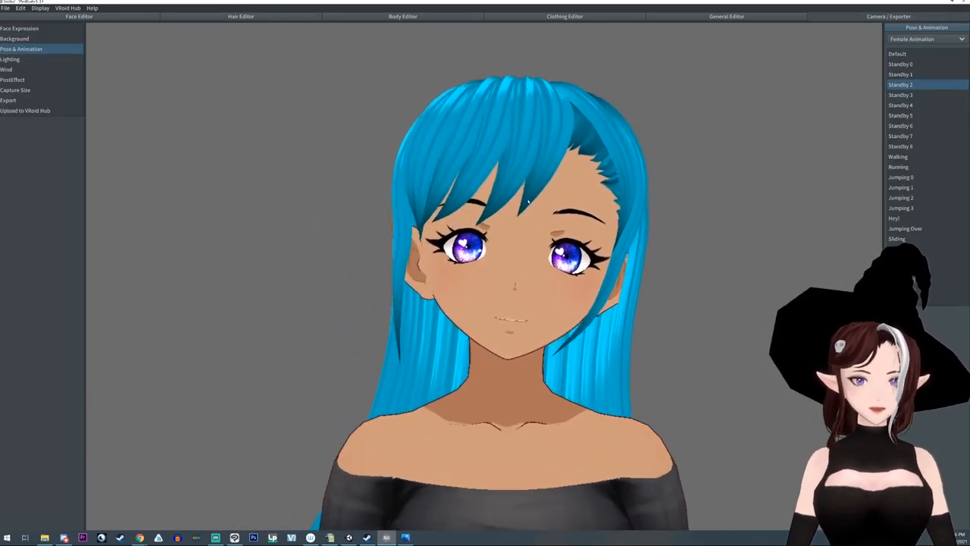
Preview the bangs in the Walking animation and another Standby animation.
left_click(898, 156)
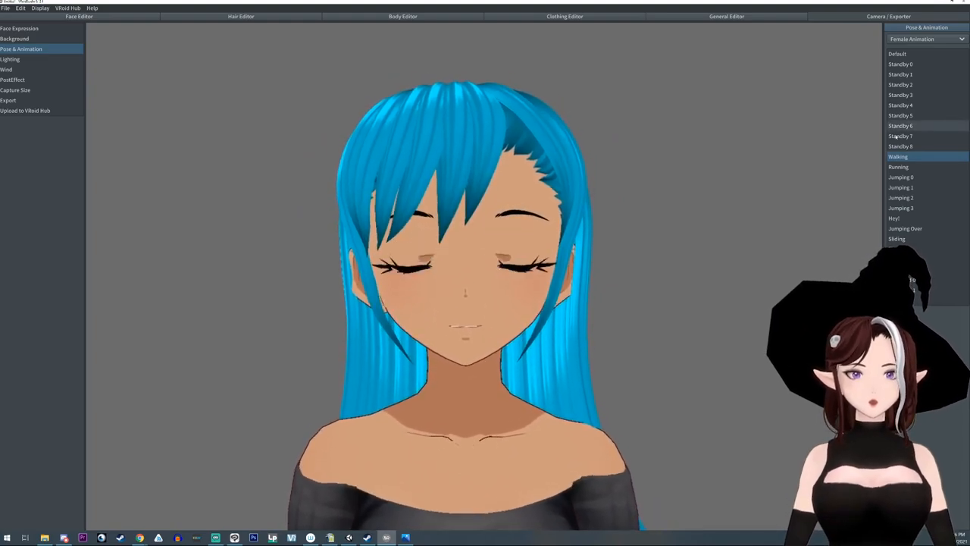
left_click(900, 115)
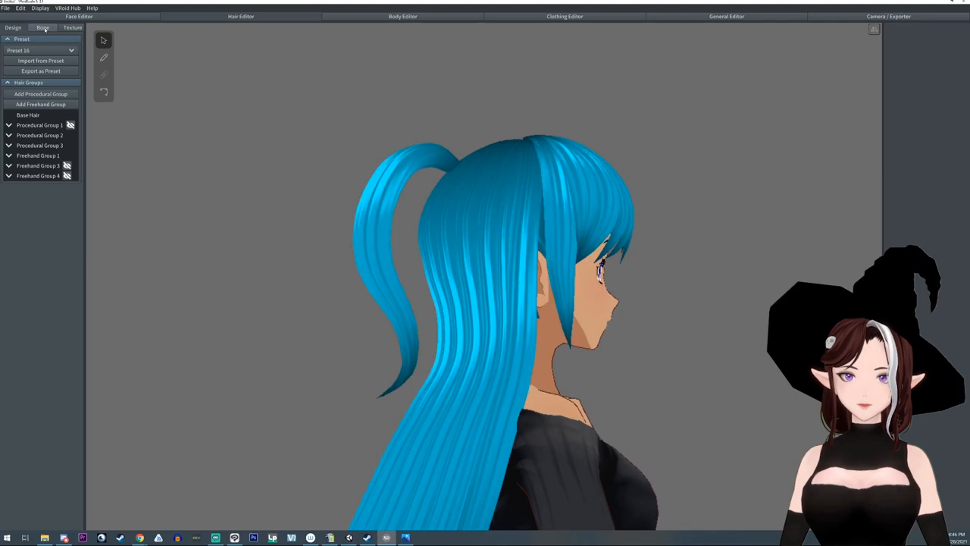
Give the ponytail its own Bone Group 17 with six bones and a fixed point at its base, then preview in Standby 5.
left_click(47, 28)
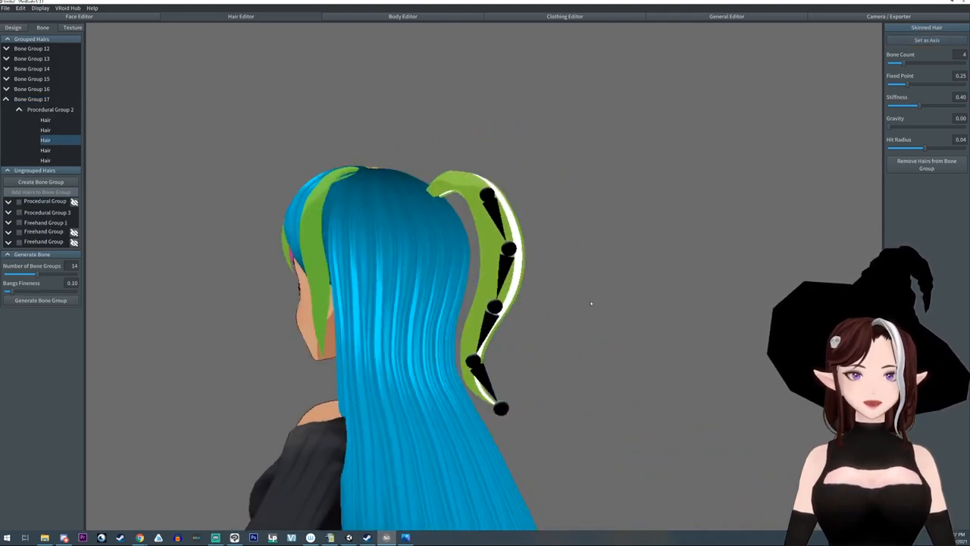
left_click_drag(591, 303, 519, 220)
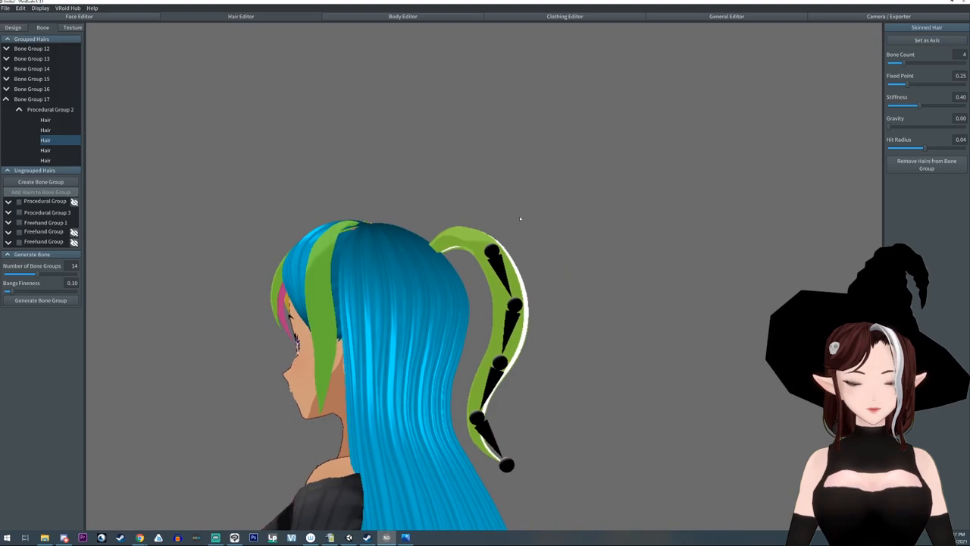
left_click_drag(909, 83, 894, 84)
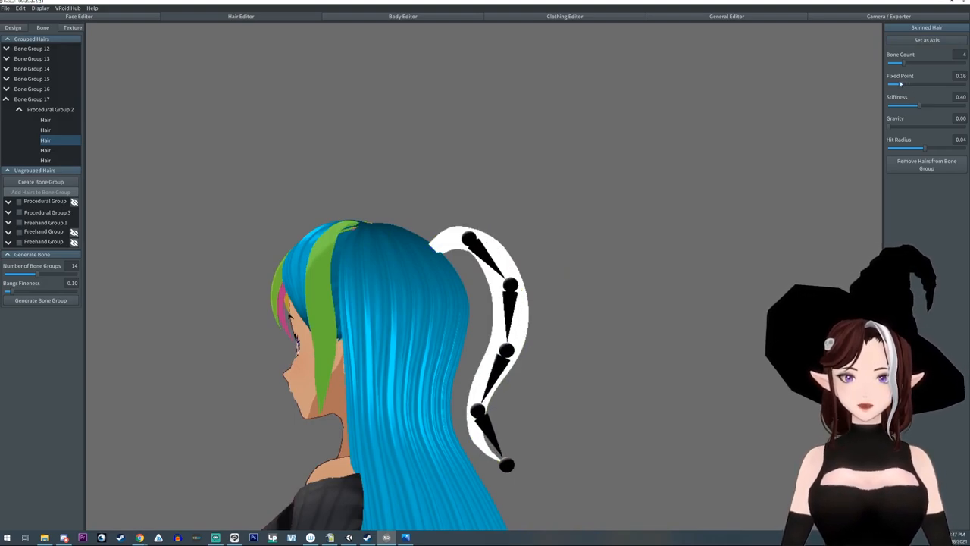
left_click_drag(902, 84, 896, 85)
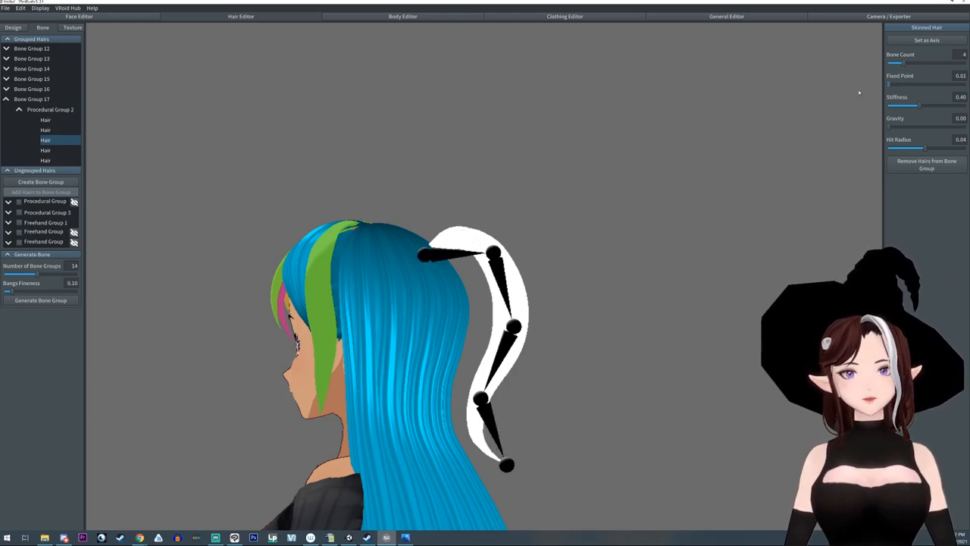
left_click_drag(894, 83, 906, 84)
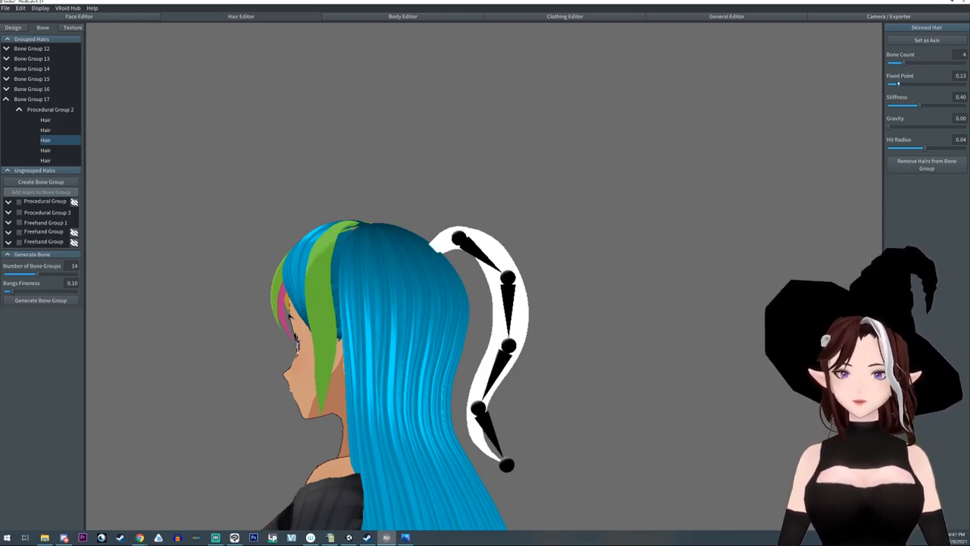
left_click_drag(897, 63, 913, 63)
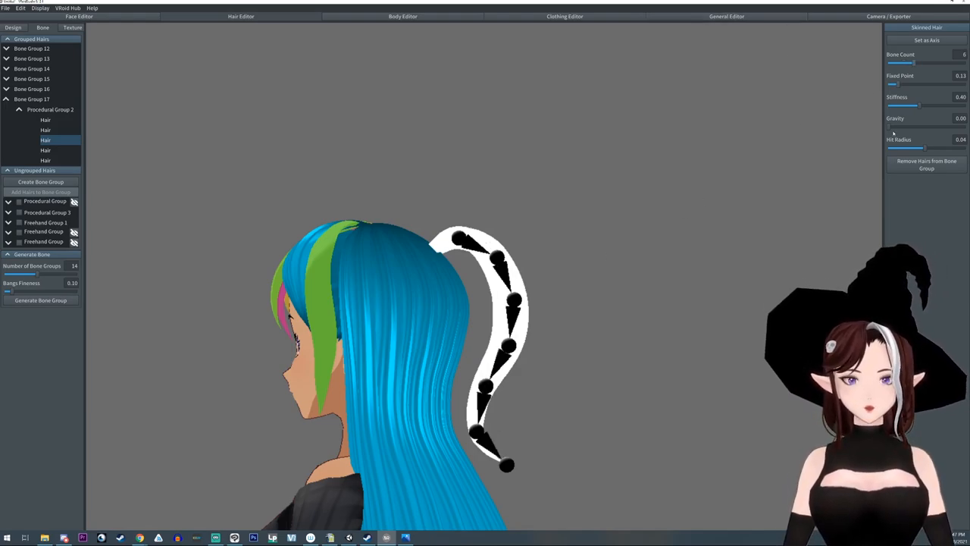
left_click(897, 128)
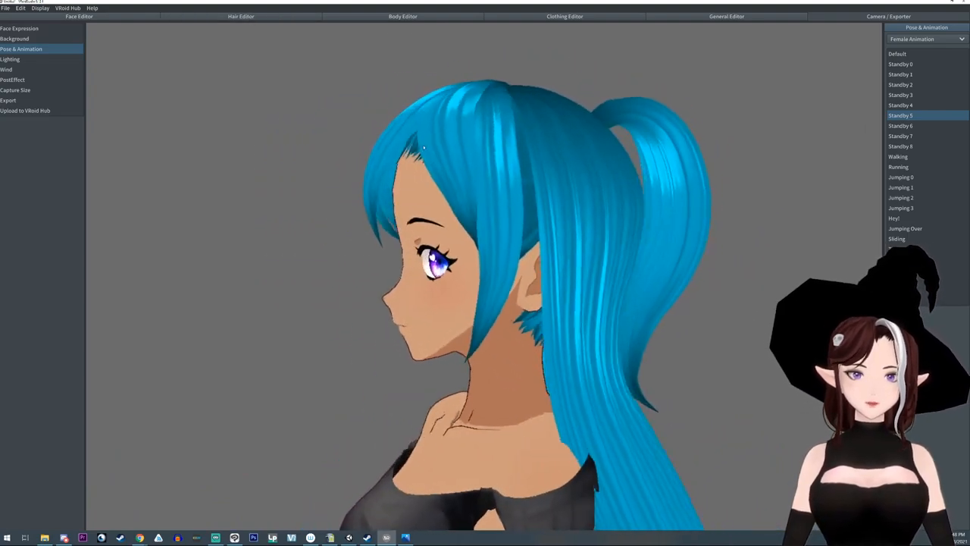
Preview the boned ponytail in the Walking animation, then return to the hair editor.
left_click(898, 156)
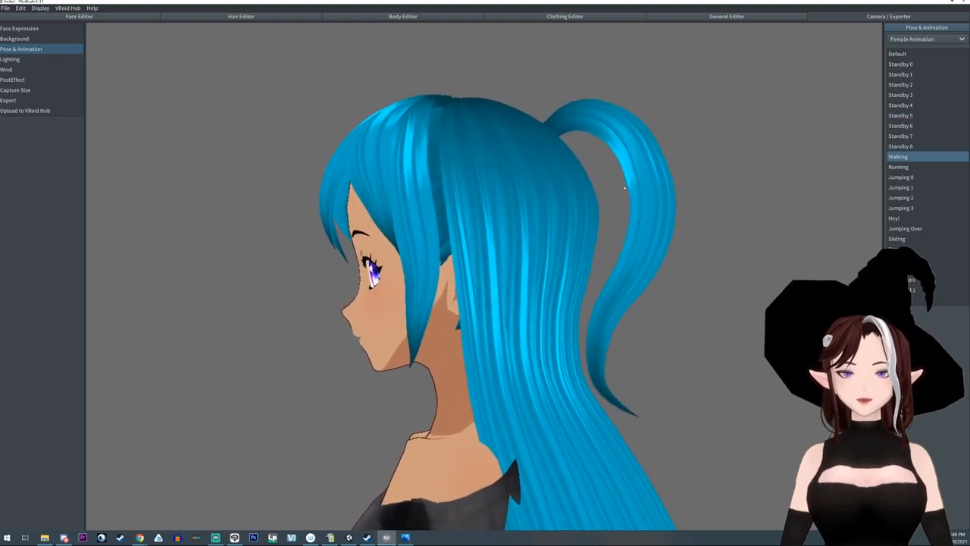
left_click(243, 17)
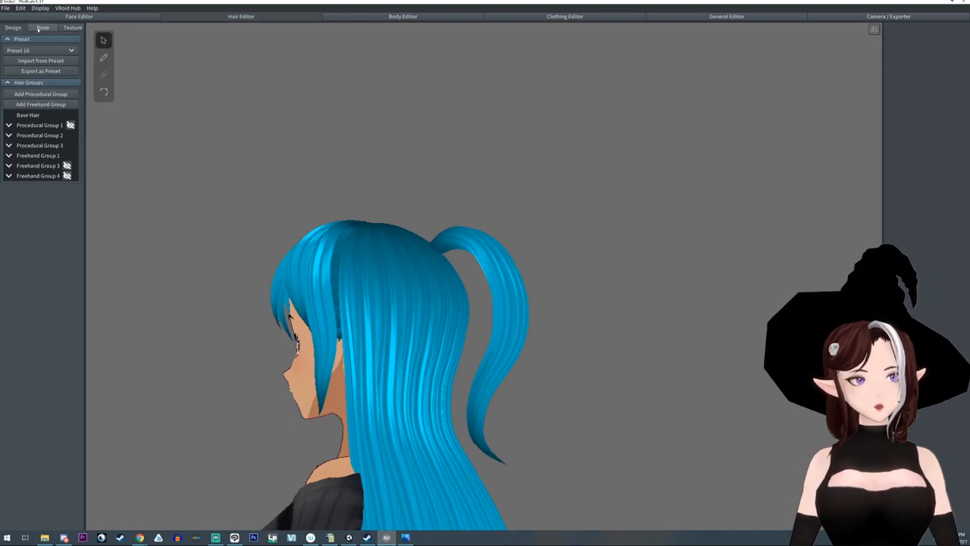
Lower Bone Group 17's fixed point and add a little gravity to the ponytail.
left_click(44, 28)
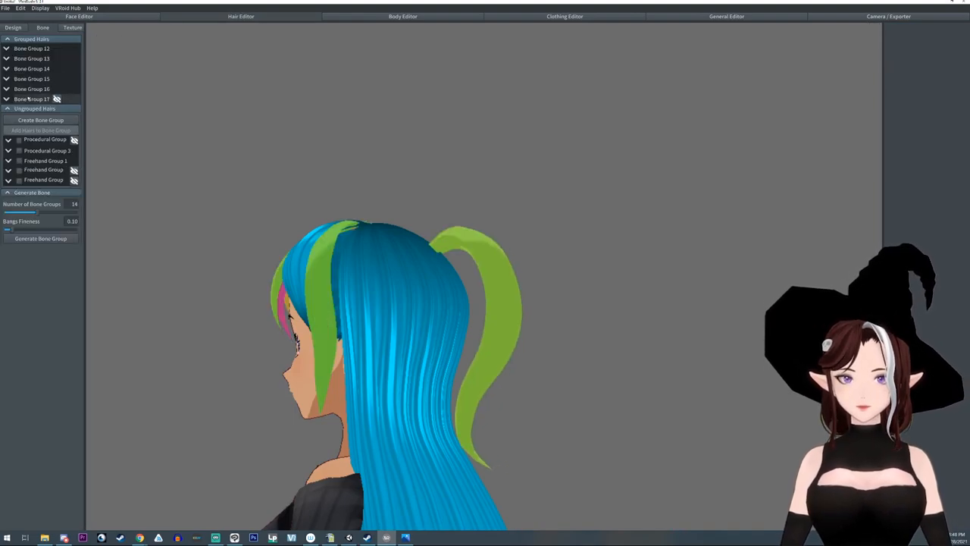
left_click(32, 99)
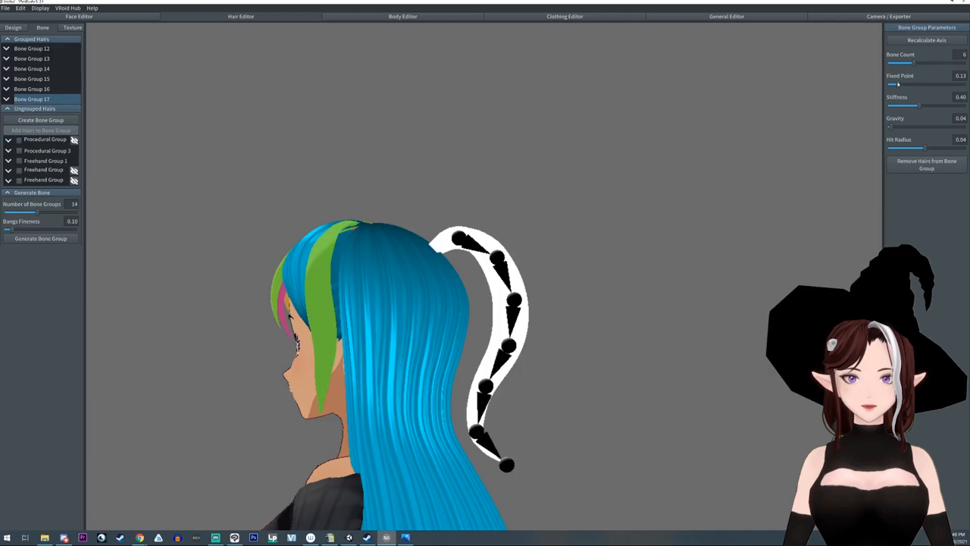
left_click_drag(916, 84, 890, 84)
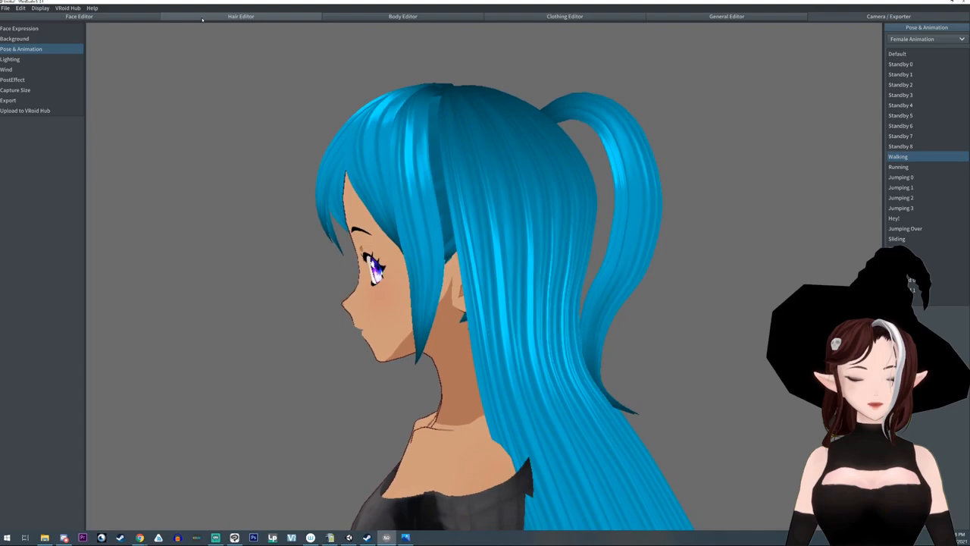
Watch the ponytail through the walking preview, then return to the hair design groups.
left_click(239, 17)
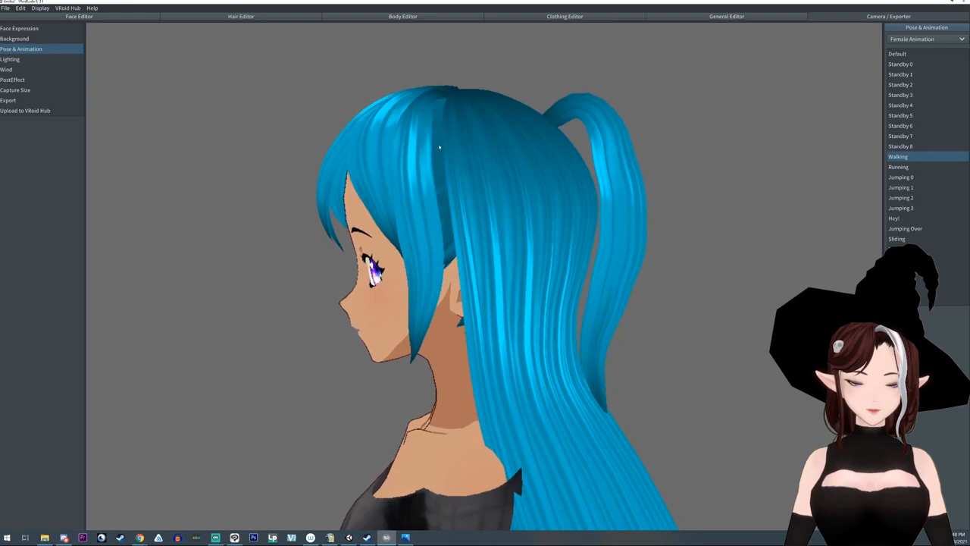
left_click(239, 17)
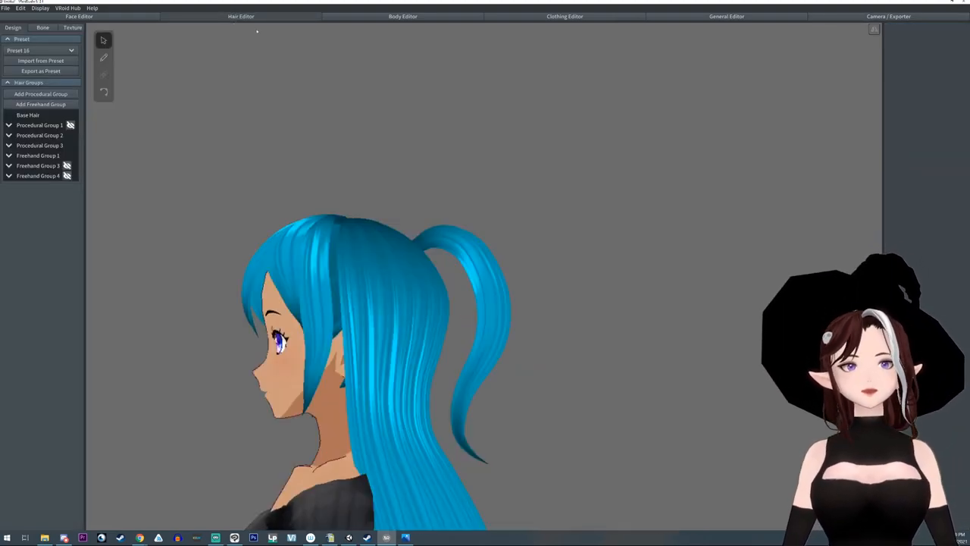
Reopen Bone Group 17 and raise the ponytail's gravity to 0.12 with a slightly higher fixed point.
left_click(41, 28)
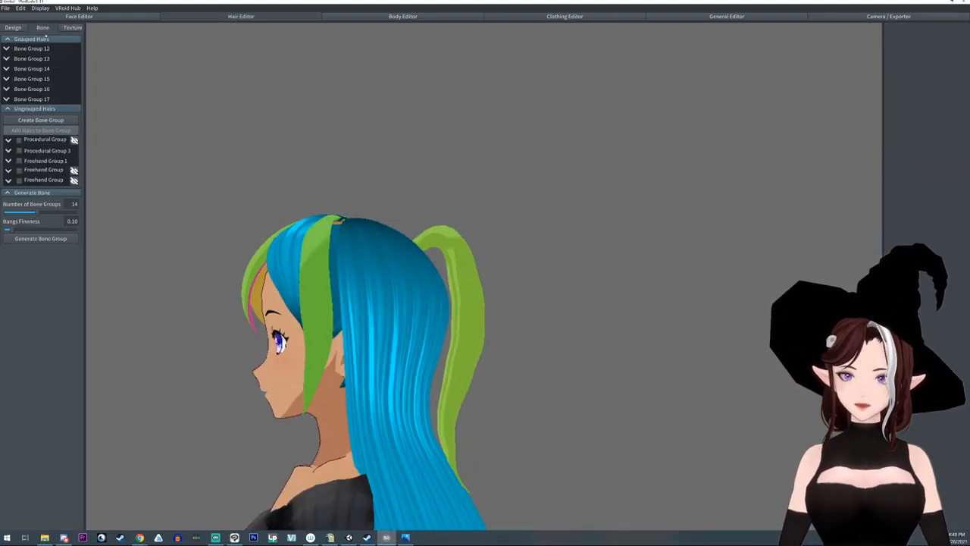
left_click(32, 98)
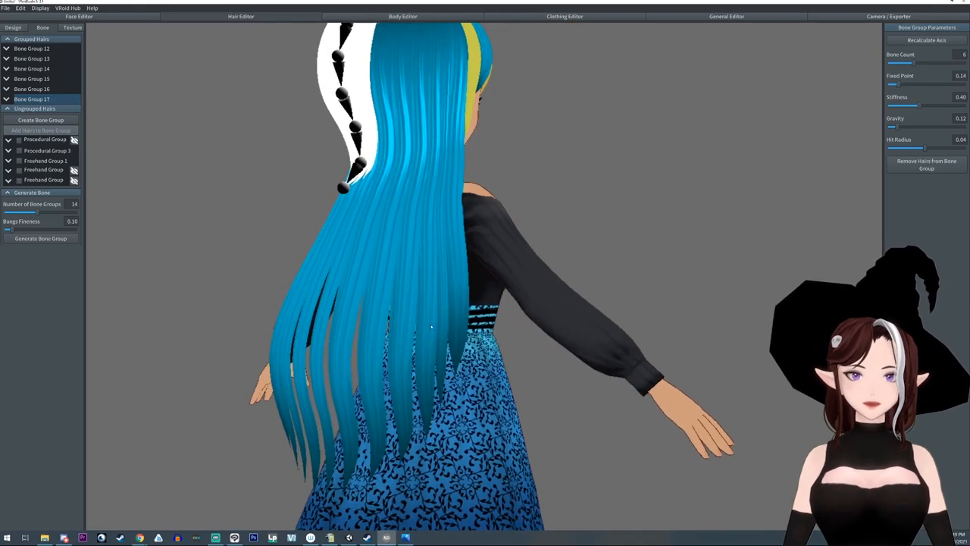
Create Bone Groups 18 through 23 for the long back strands as four-bone chains and raise their fixed points.
left_click(8, 150)
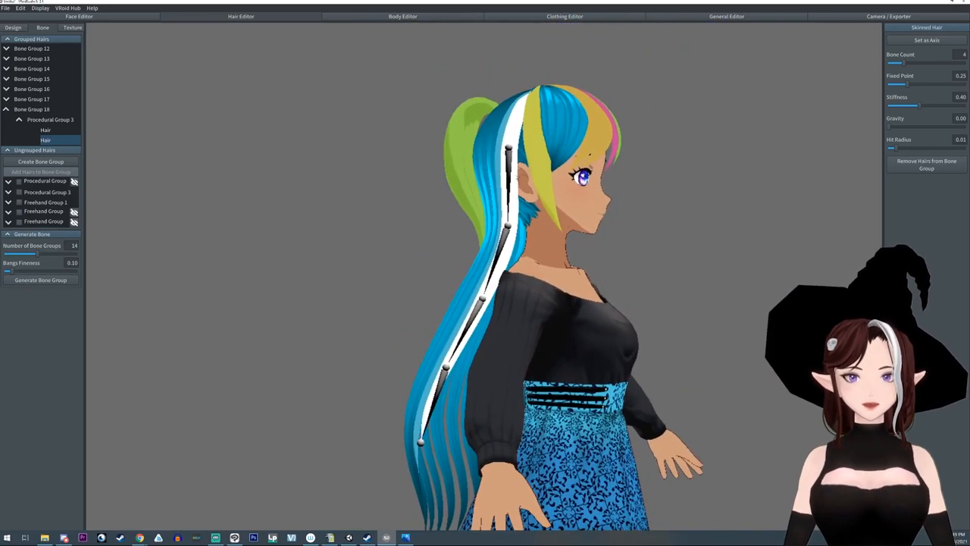
left_click_drag(898, 83, 921, 83)
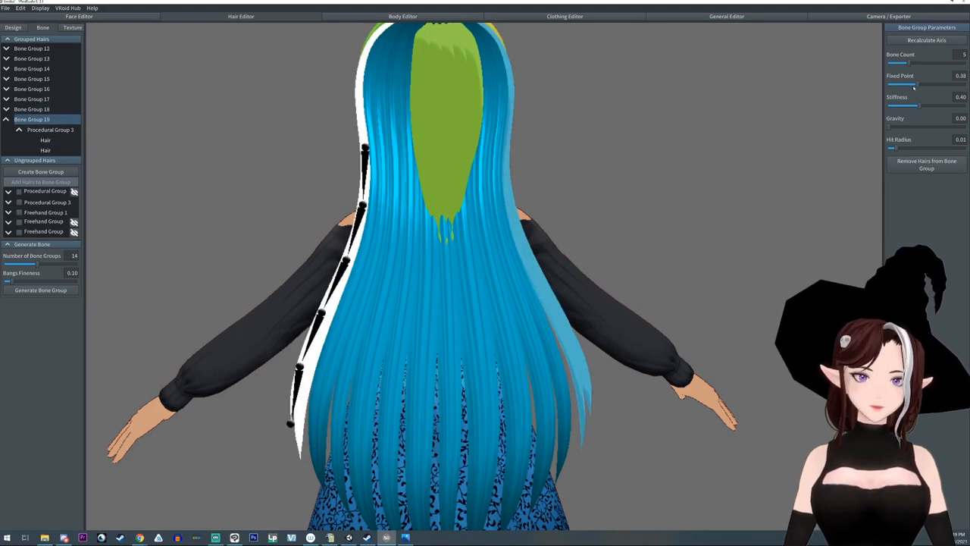
left_click_drag(913, 84, 923, 85)
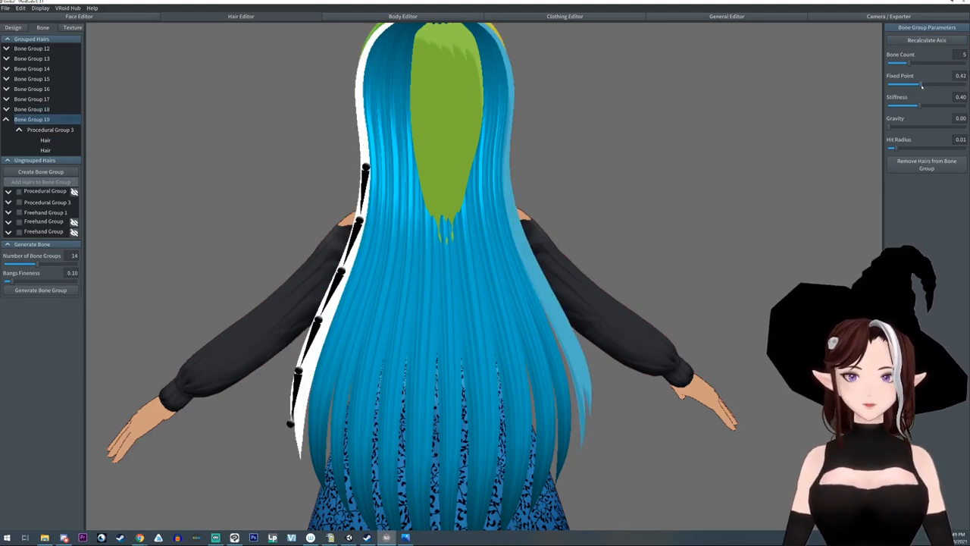
left_click(30, 109)
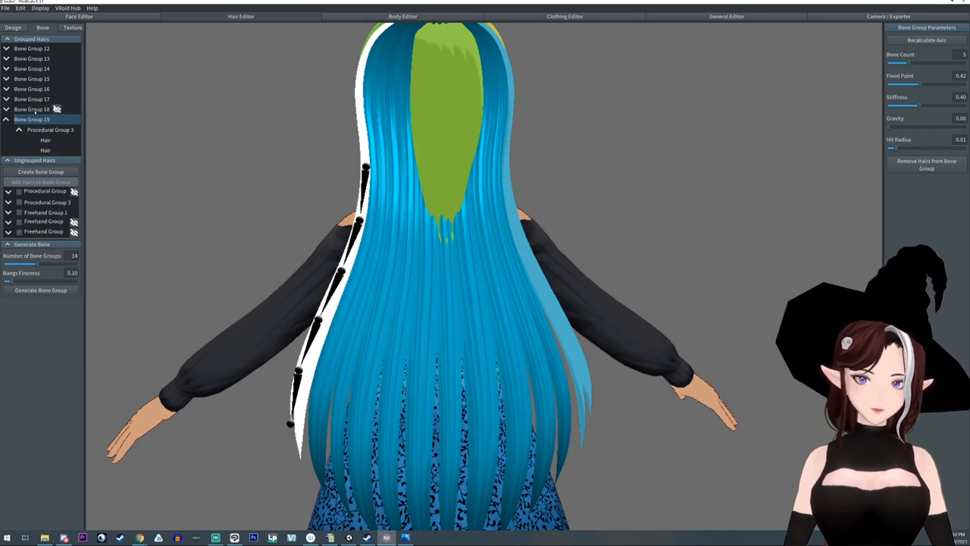
left_click(32, 119)
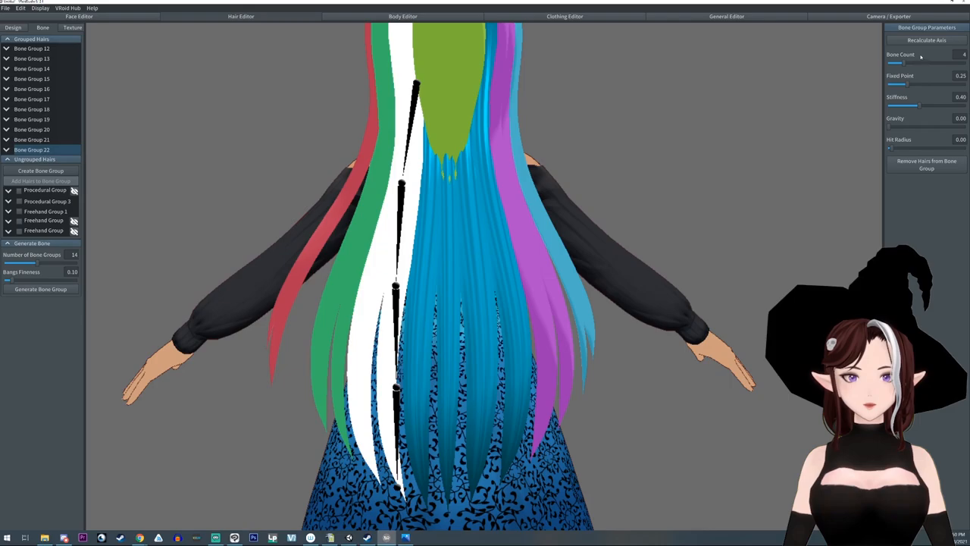
left_click(9, 149)
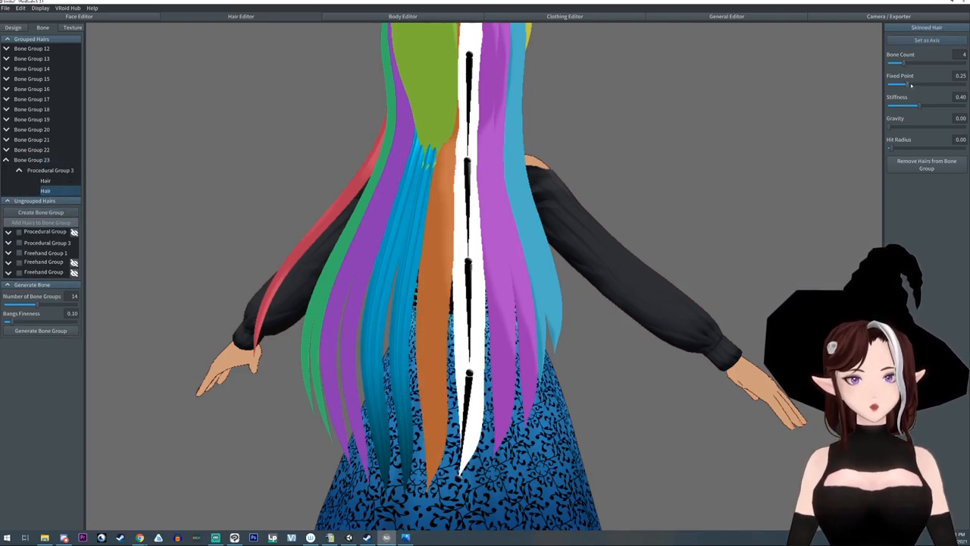
left_click_drag(902, 85, 930, 84)
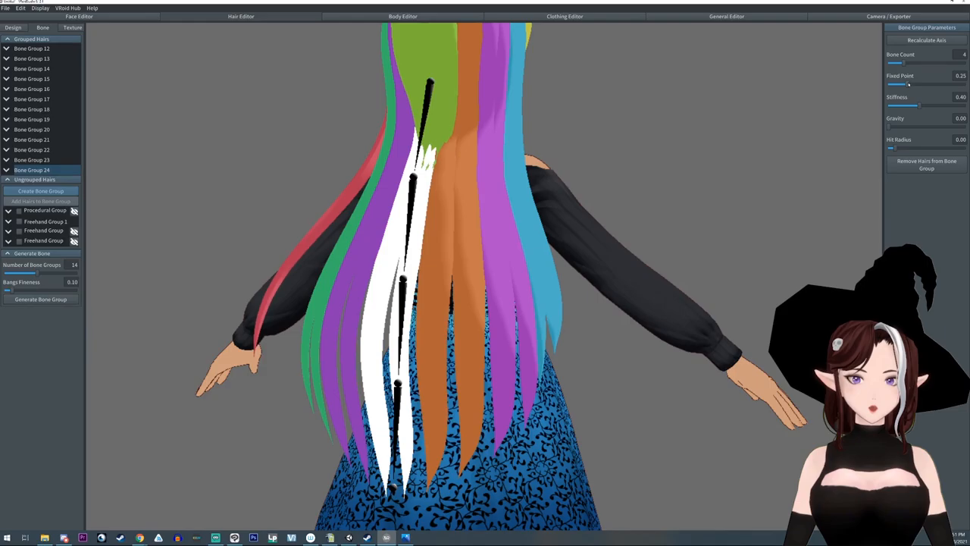
Adjust Bone Group 24's fixed point for another back strand before the walking preview.
left_click_drag(906, 83, 936, 84)
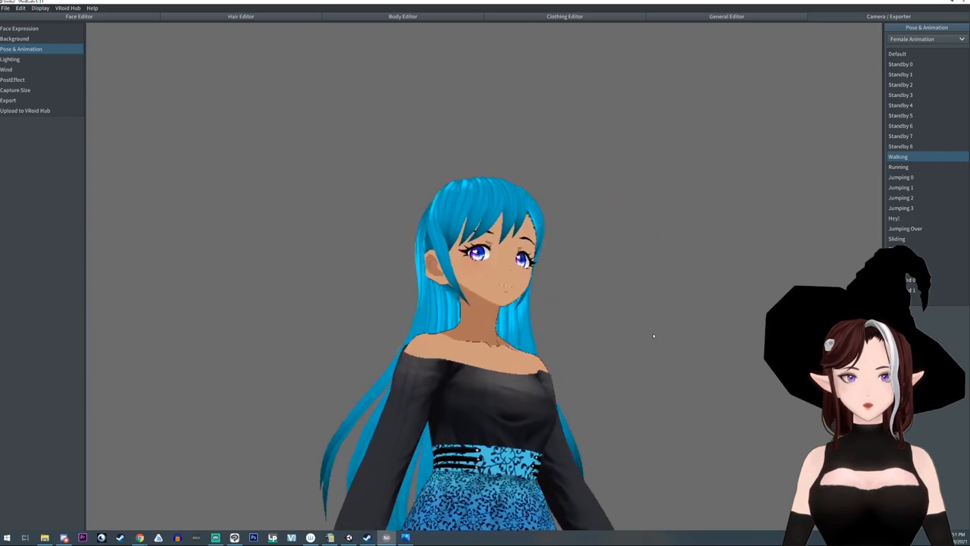
left_click_drag(653, 335, 396, 321)
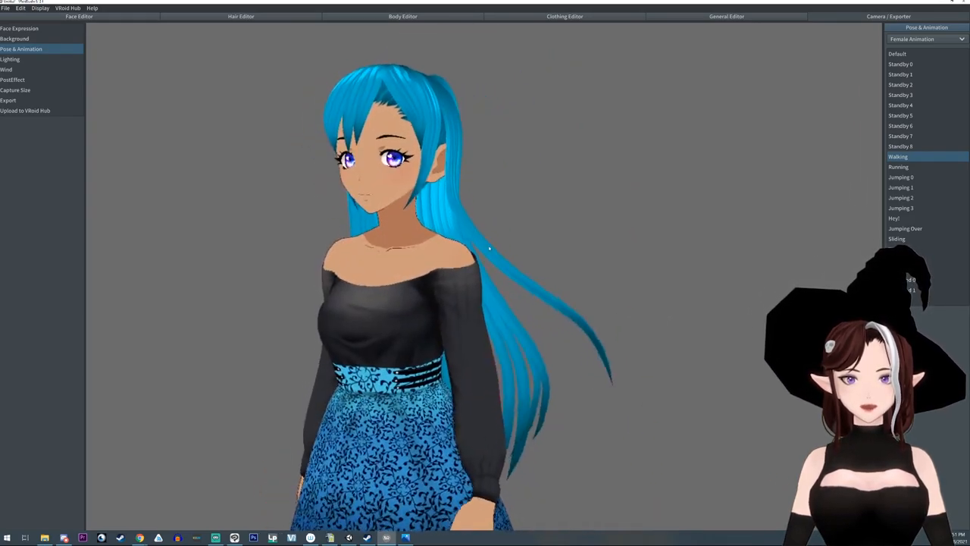
left_click_drag(489, 248, 425, 258)
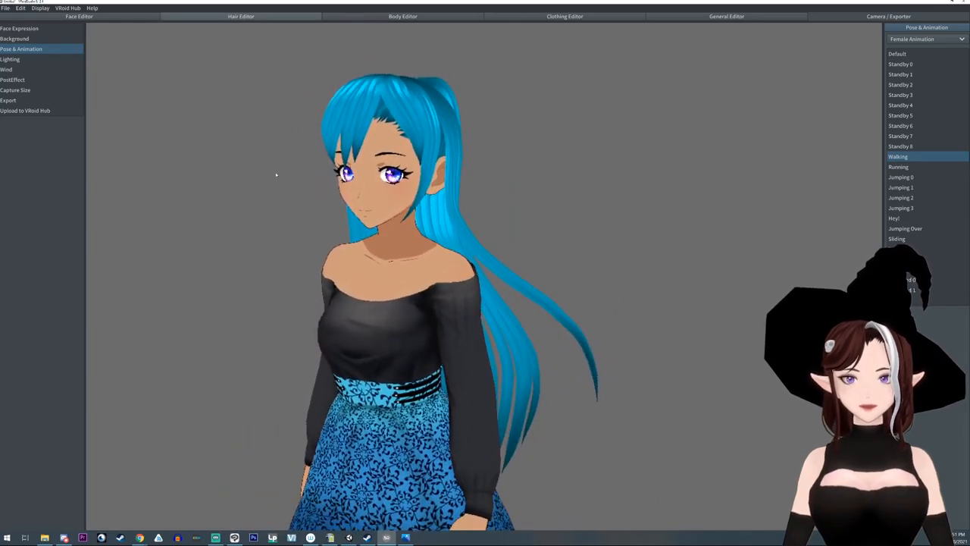
Nudge Procedural Group 3's Position from 81.818 to about 83.308 around the head.
left_click(241, 16)
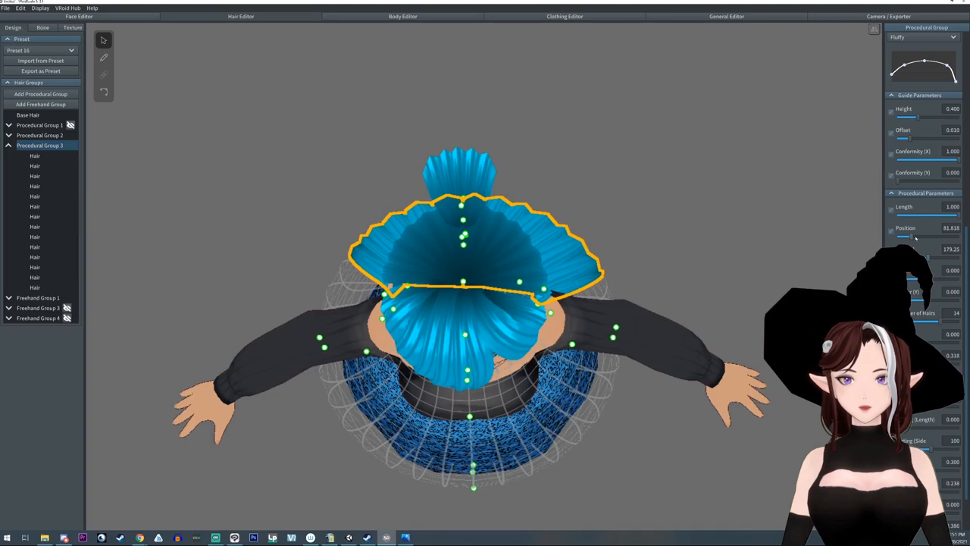
left_click_drag(904, 237, 914, 236)
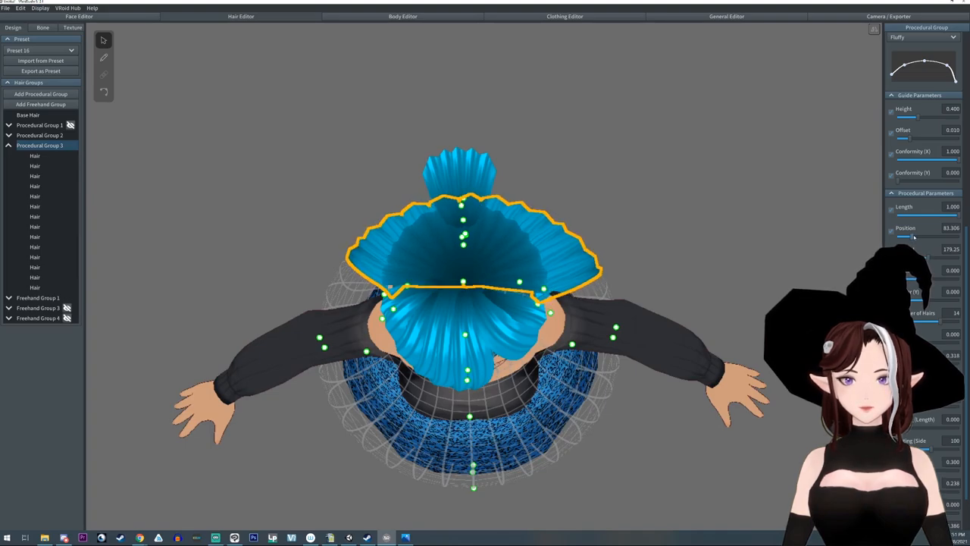
left_click_drag(910, 237, 906, 238)
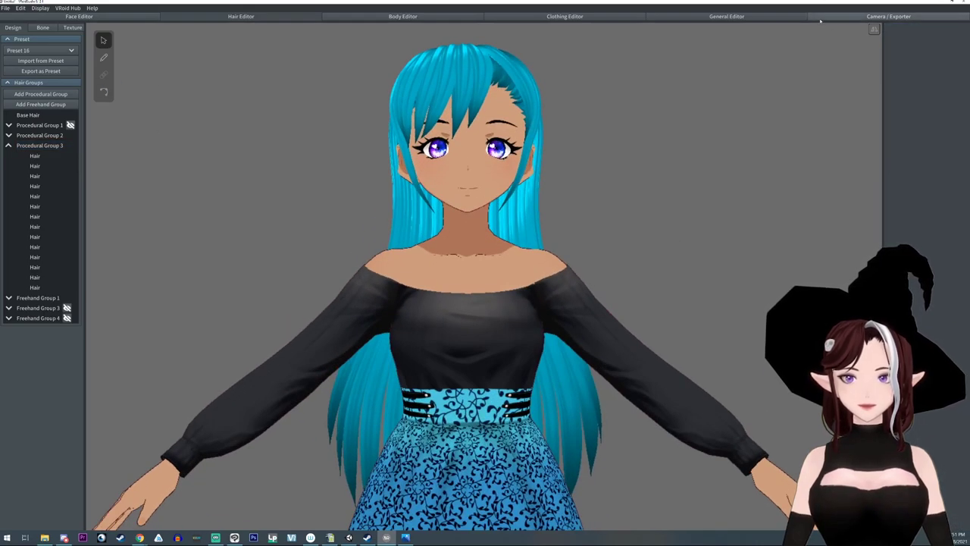
Preview the walking animation once more, then return to the hair groups list.
left_click(902, 16)
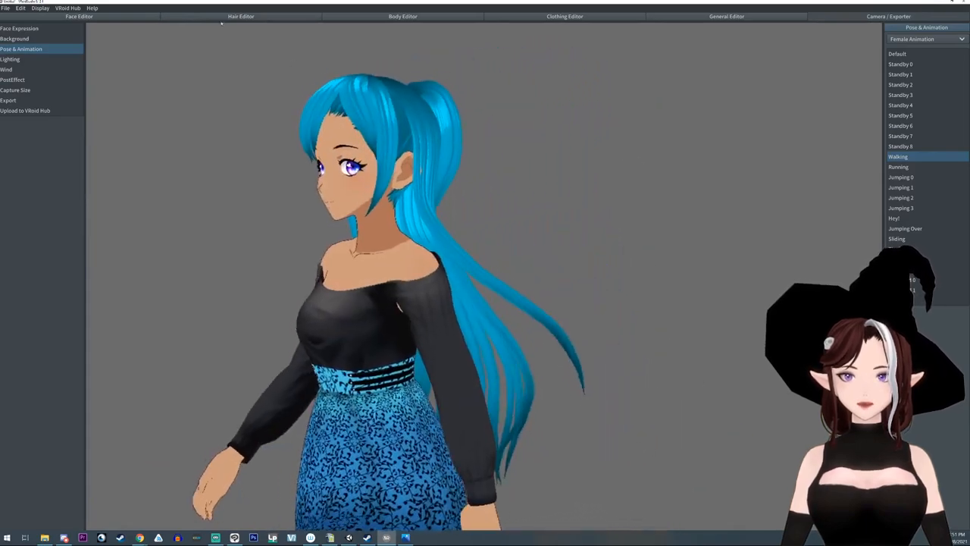
left_click(237, 17)
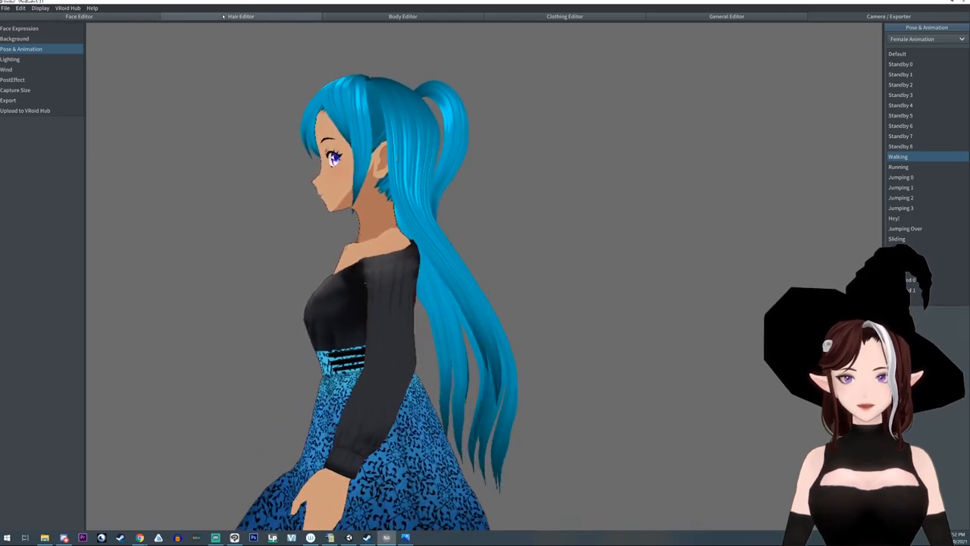
left_click(241, 17)
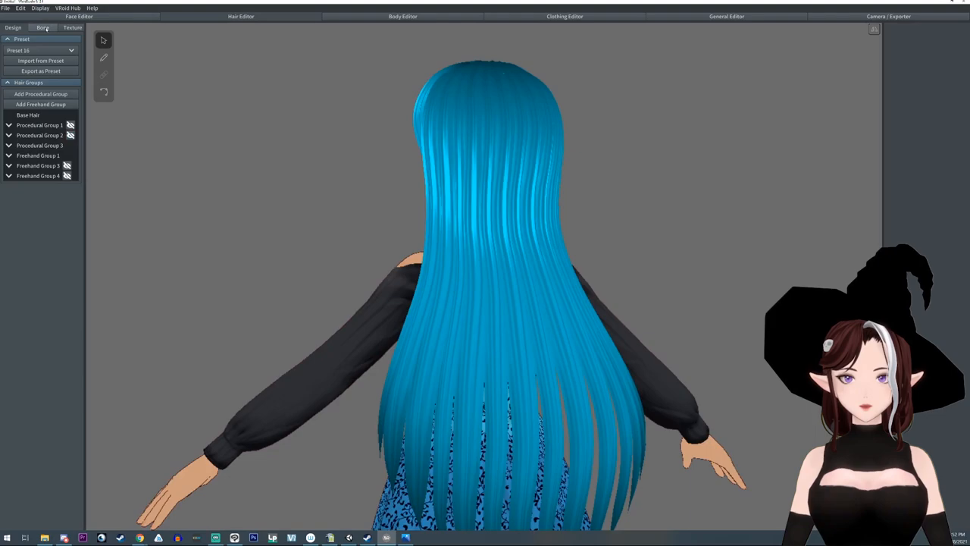
Expand Bone Group 19 to check its bones, then switch to the Walking animation preview.
left_click(47, 28)
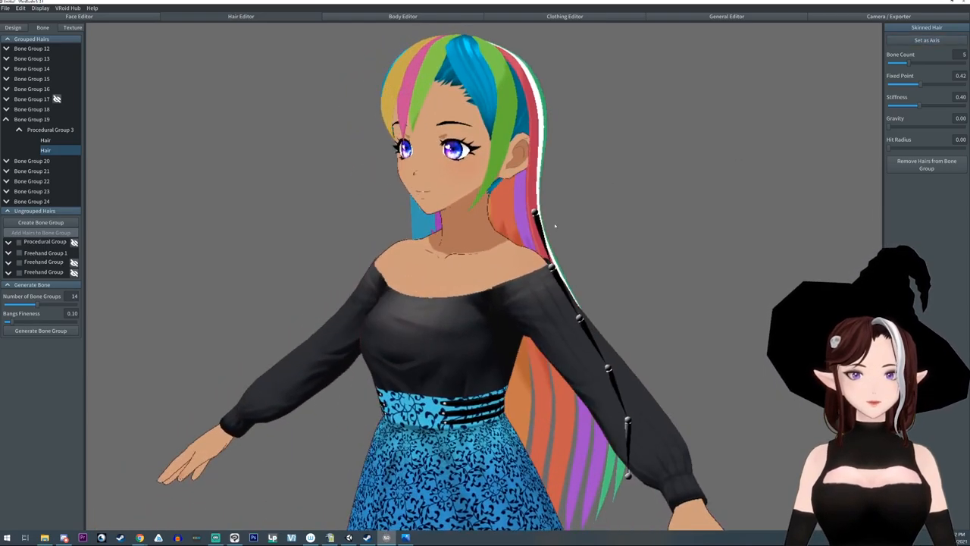
left_click(31, 160)
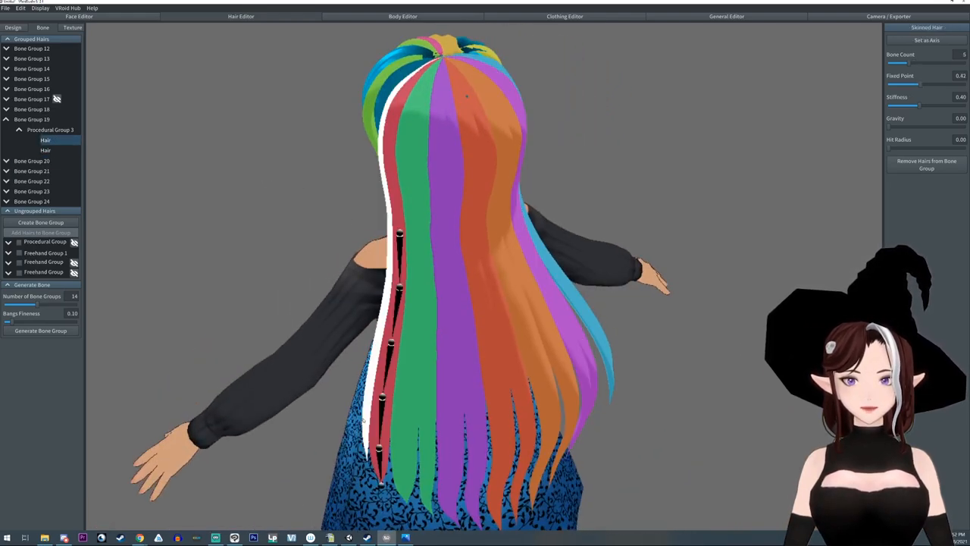
left_click(45, 149)
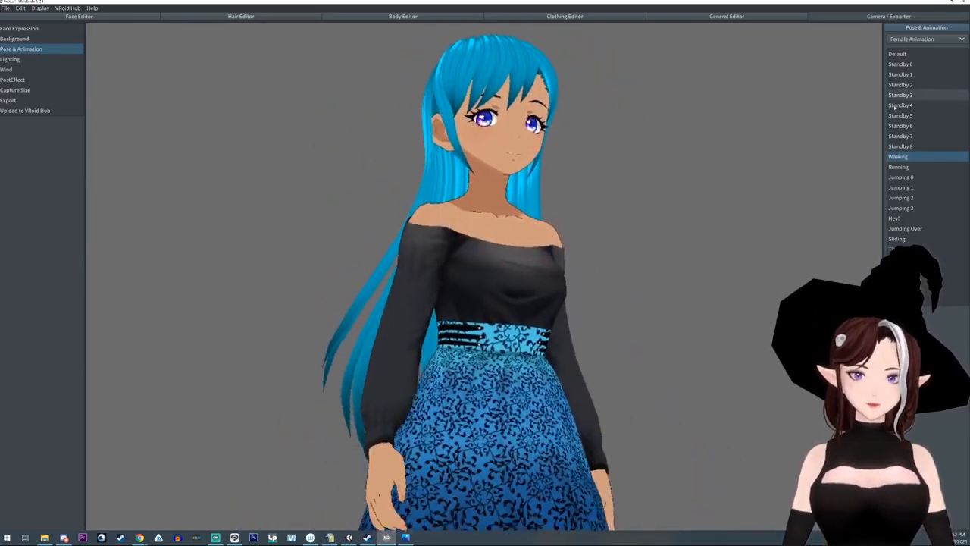
Cycle the hair through Standby 5, 3, 2, 7 and 6, finishing on Standby 0.
left_click(900, 115)
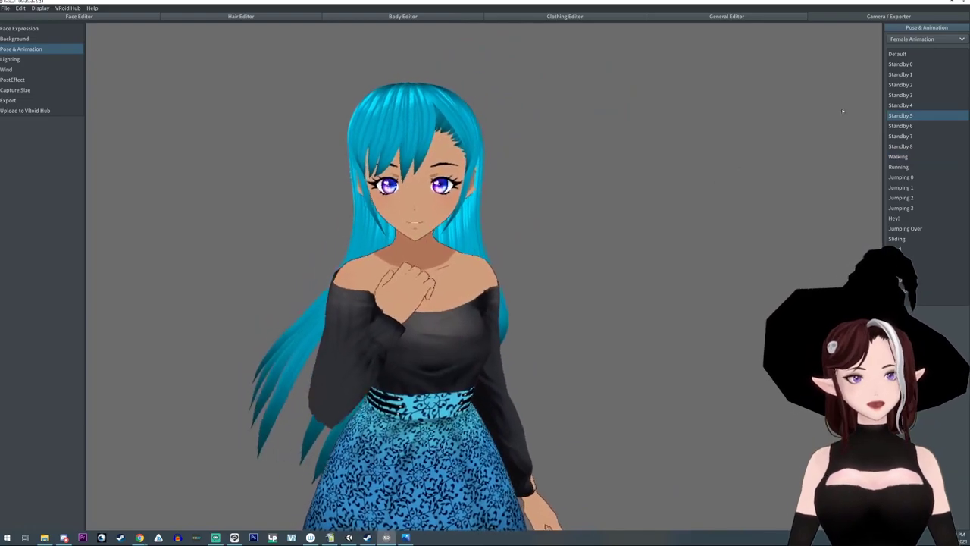
left_click(900, 94)
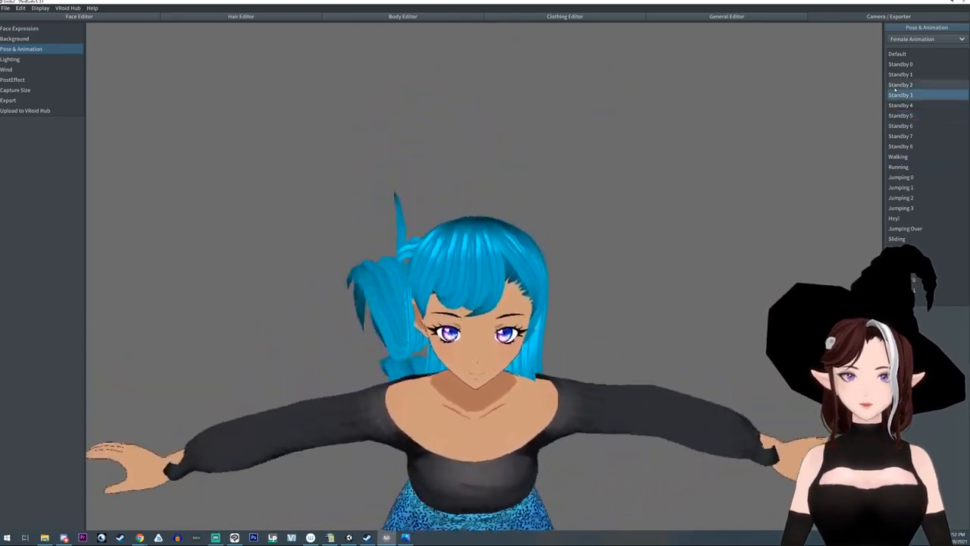
left_click(900, 85)
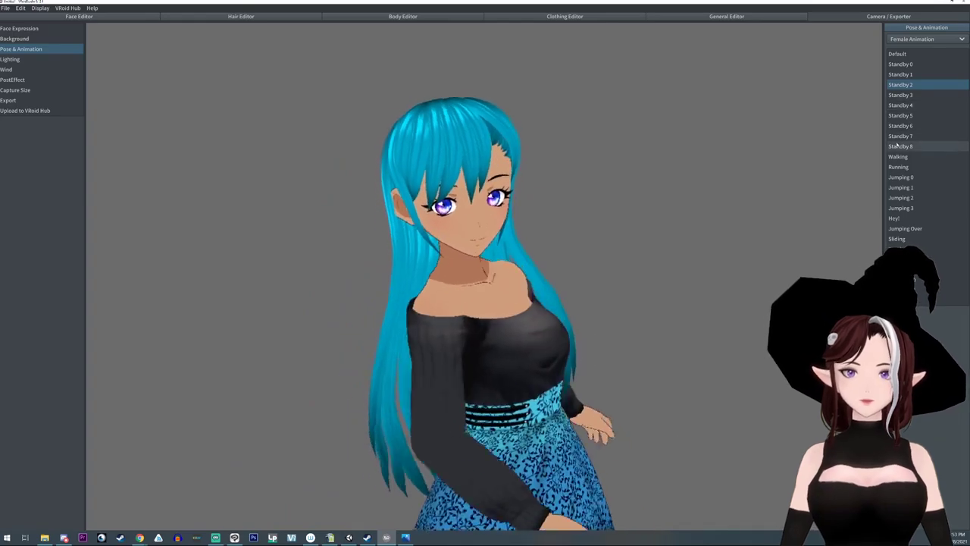
left_click(900, 135)
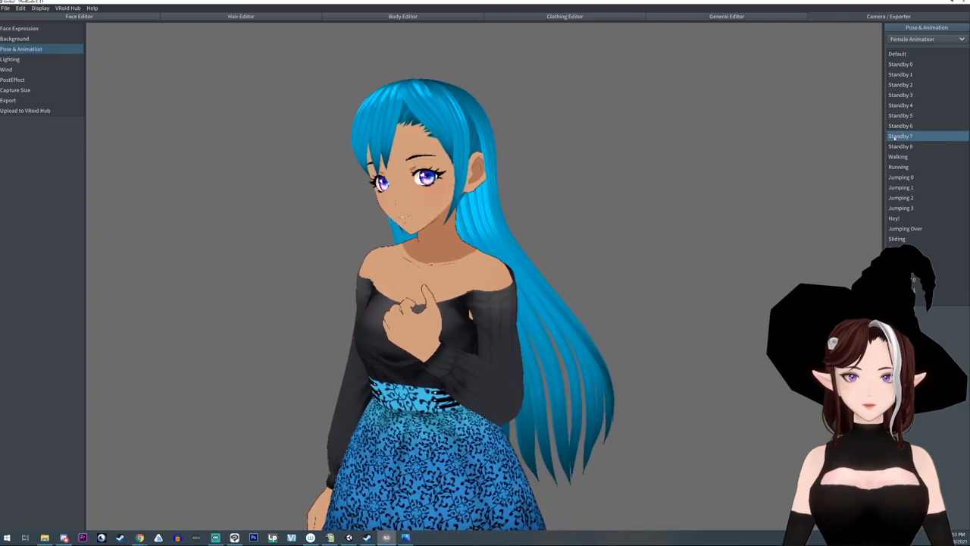
left_click(899, 125)
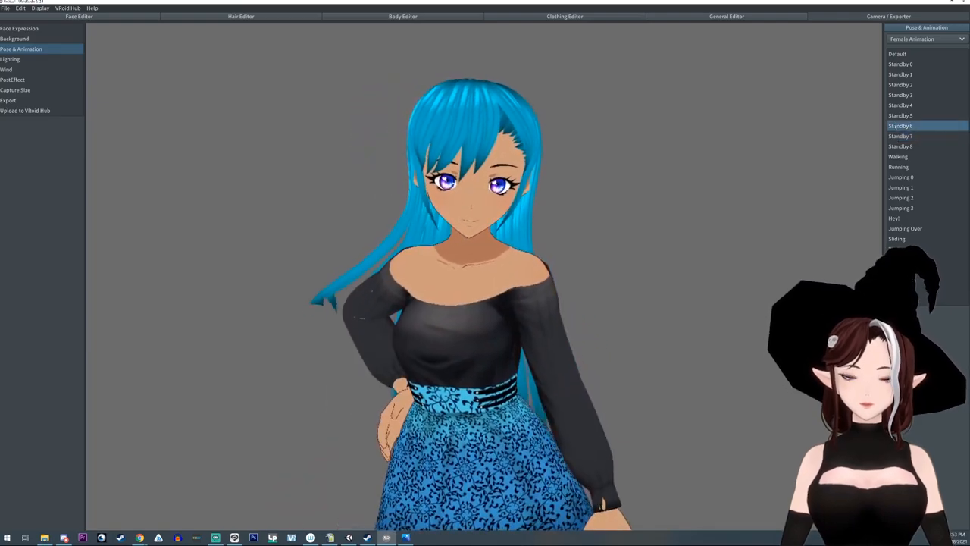
left_click(900, 105)
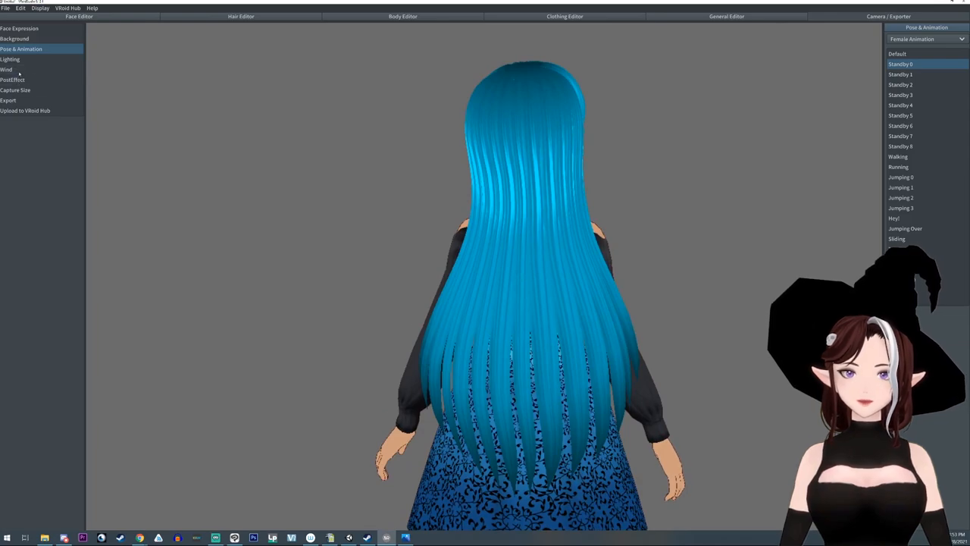
Set a sideways, slightly upward wind via Direction X and Y, then return to the hair bones.
left_click(11, 69)
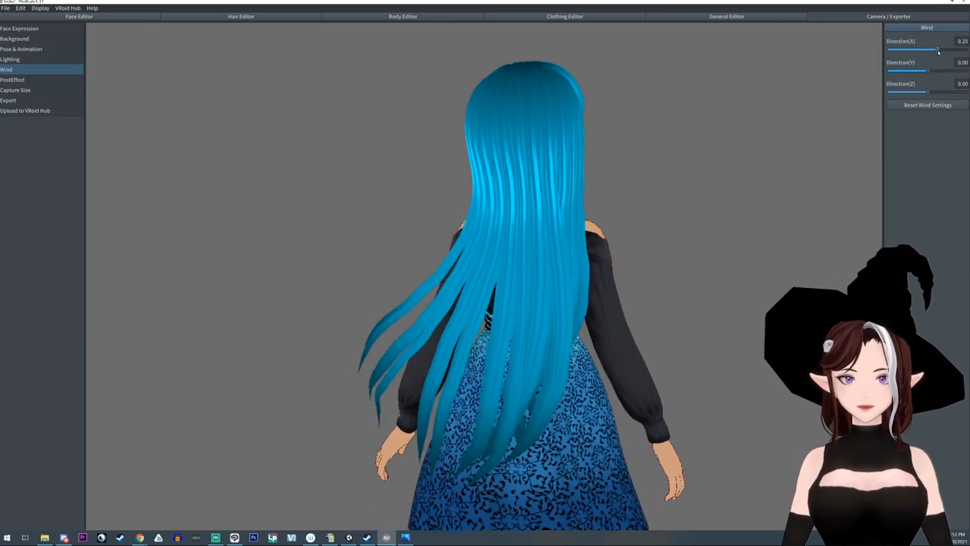
left_click_drag(938, 50, 926, 50)
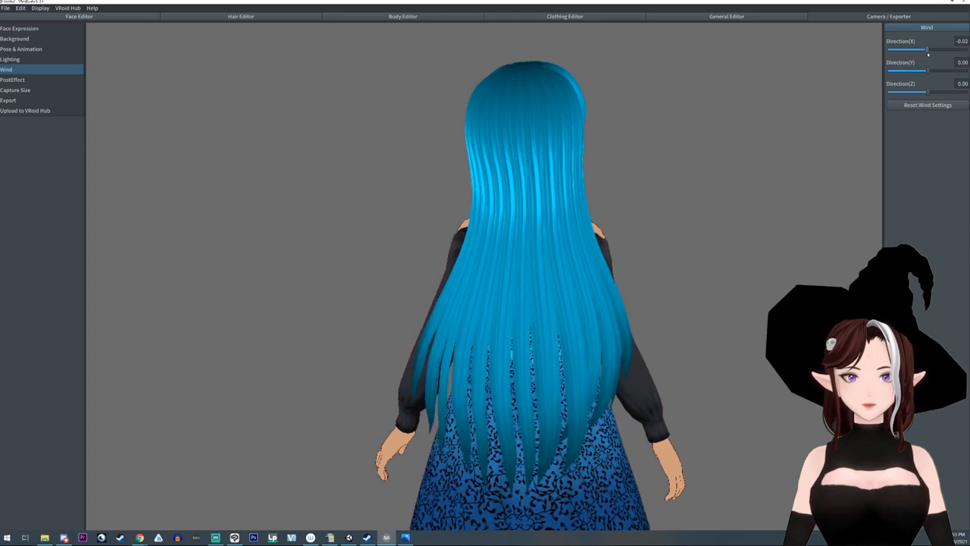
left_click_drag(909, 70, 931, 71)
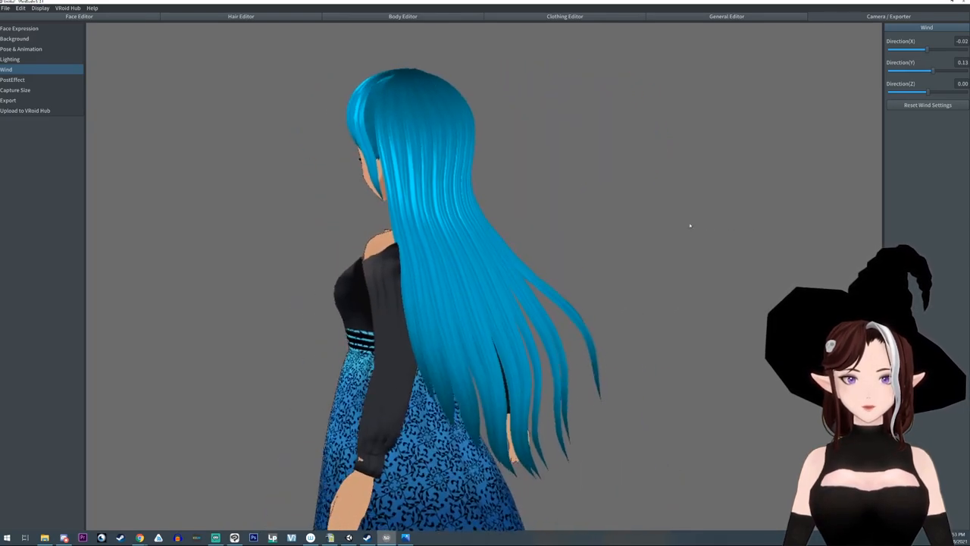
left_click_drag(928, 50, 932, 50)
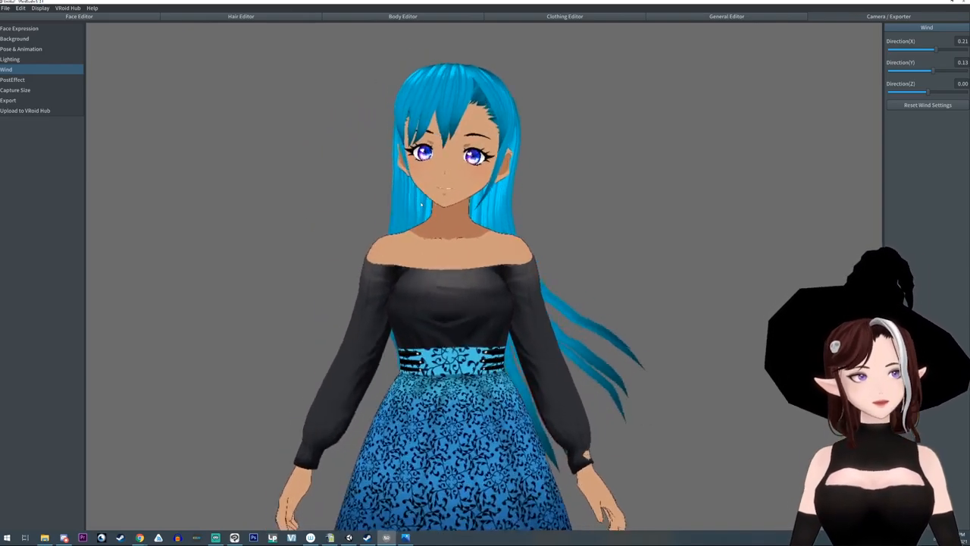
left_click(242, 16)
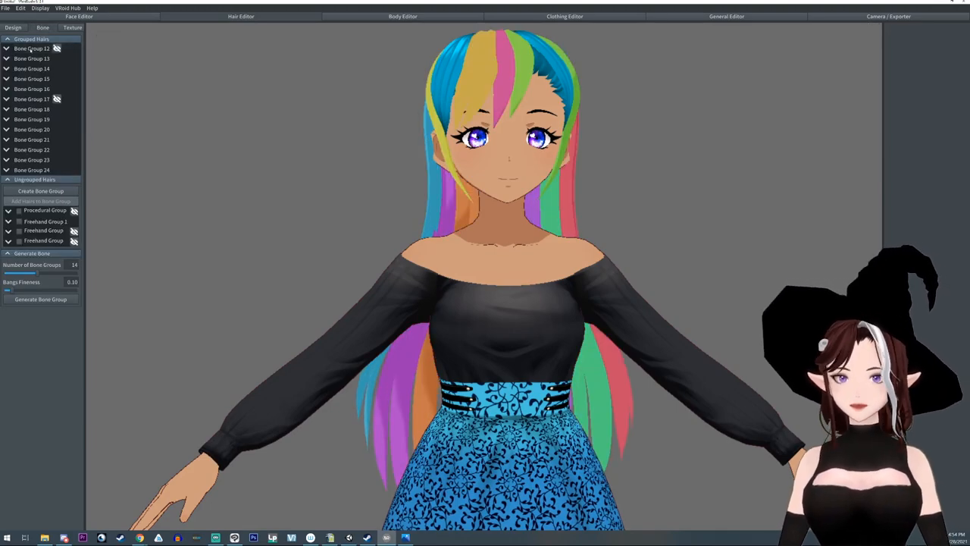
Lower Bone Group 19's Stiffness so its back strand hangs much looser.
left_click(38, 48)
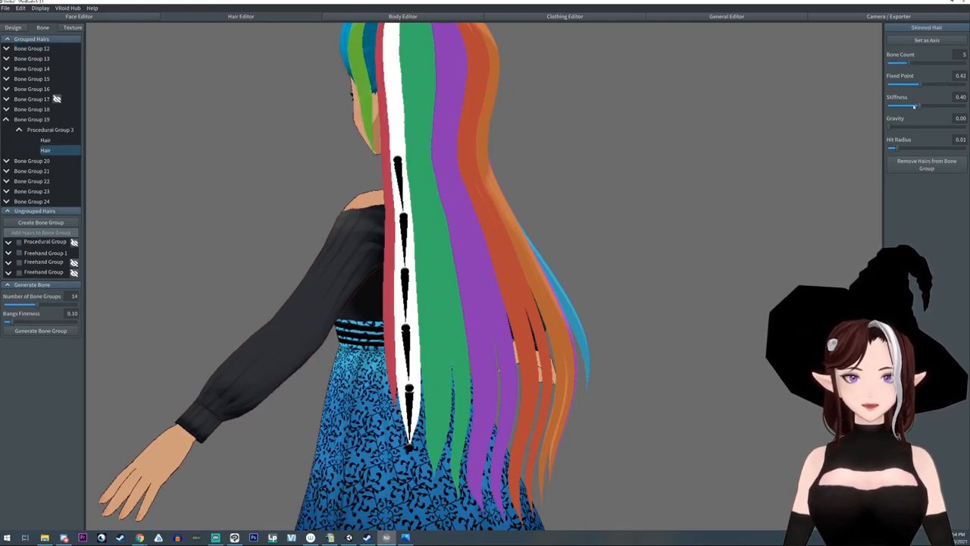
left_click_drag(917, 106, 891, 106)
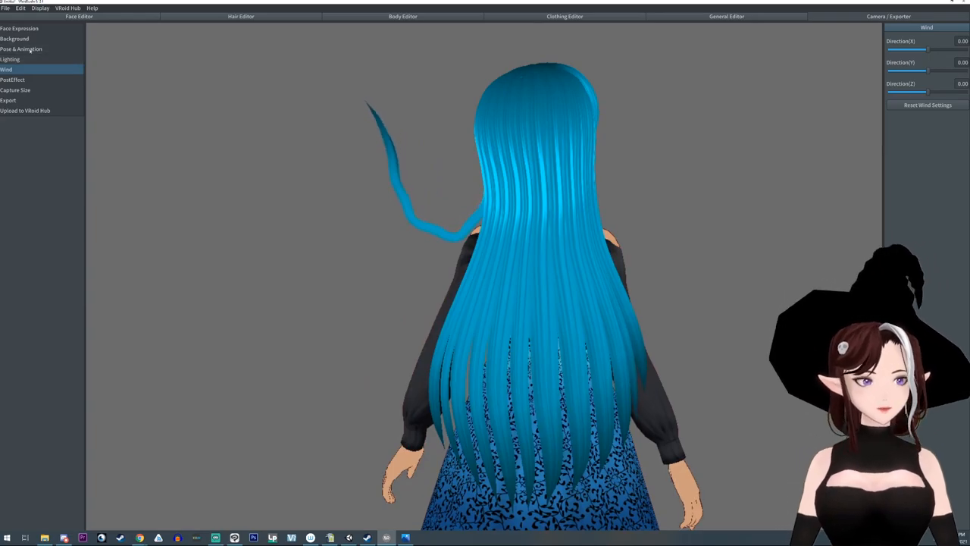
Watch the loosened strand swing in the Walking animation, then reopen the hair bones.
left_click(28, 48)
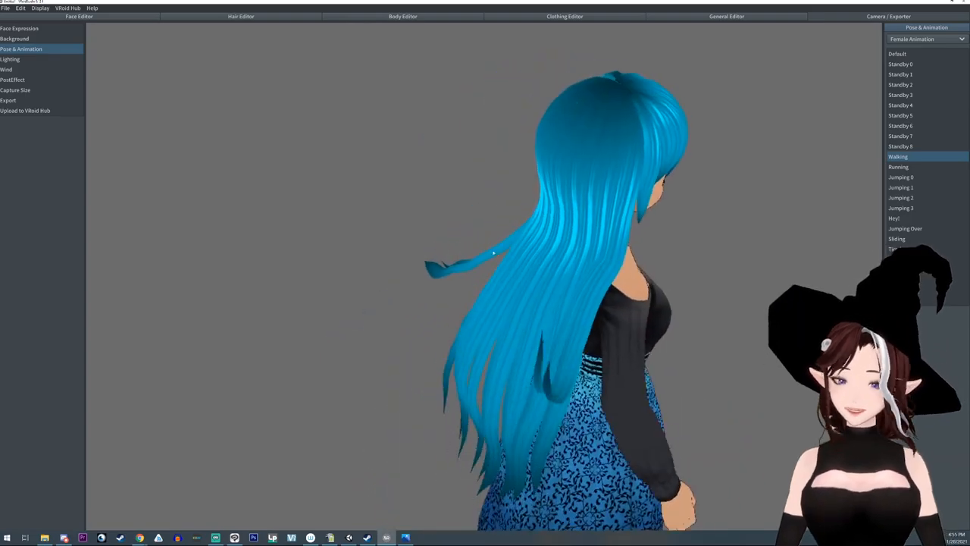
left_click(238, 17)
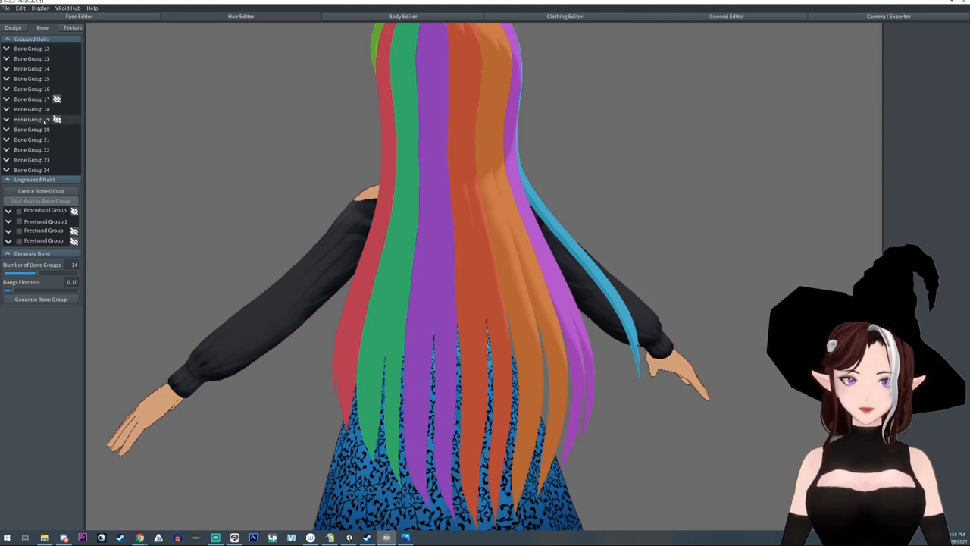
Give Bone Group 18 stiffness 0.20 and gravity 0.19.
left_click(32, 119)
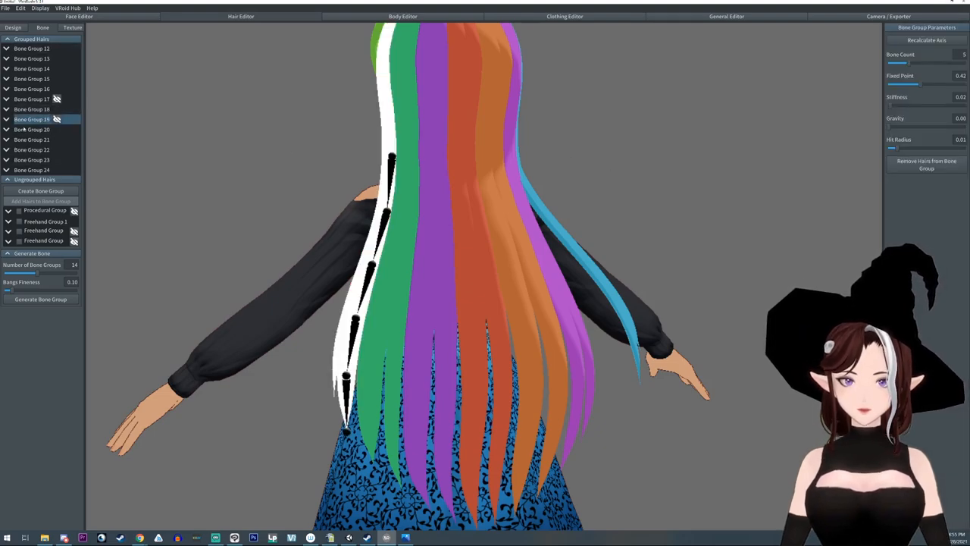
left_click(32, 129)
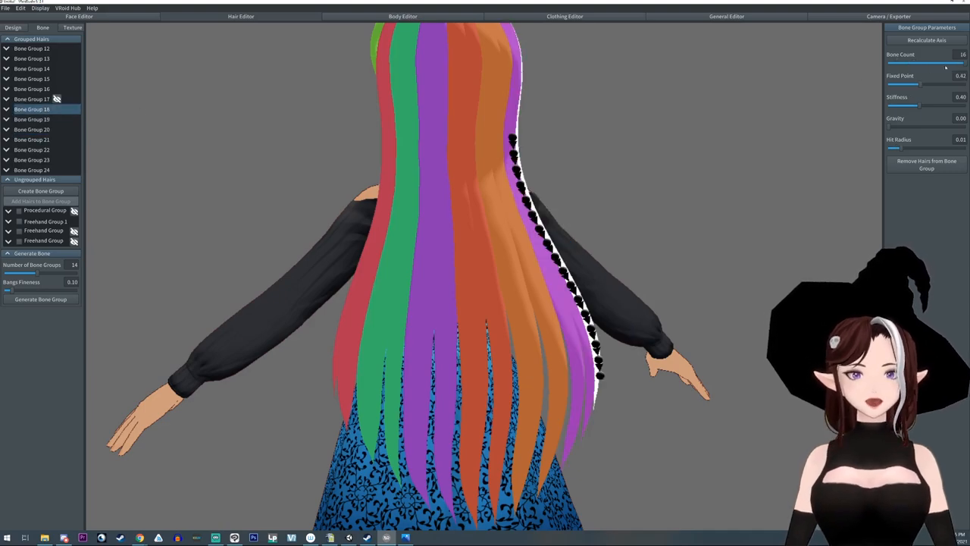
left_click_drag(909, 104, 904, 105)
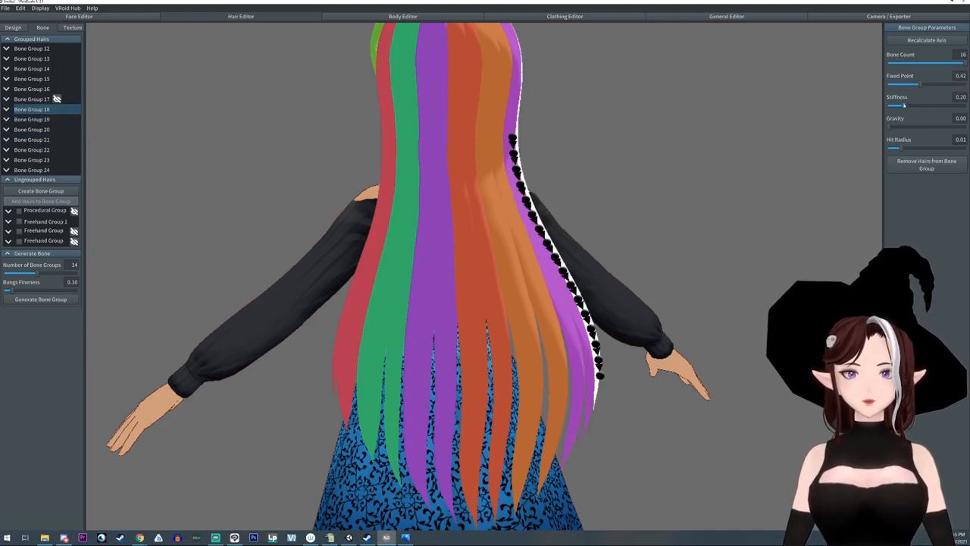
left_click_drag(894, 127, 910, 127)
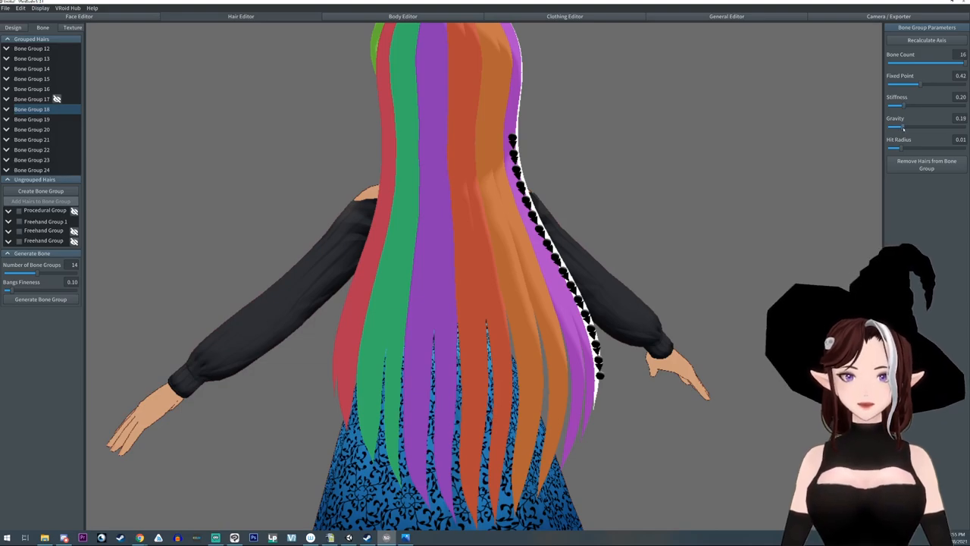